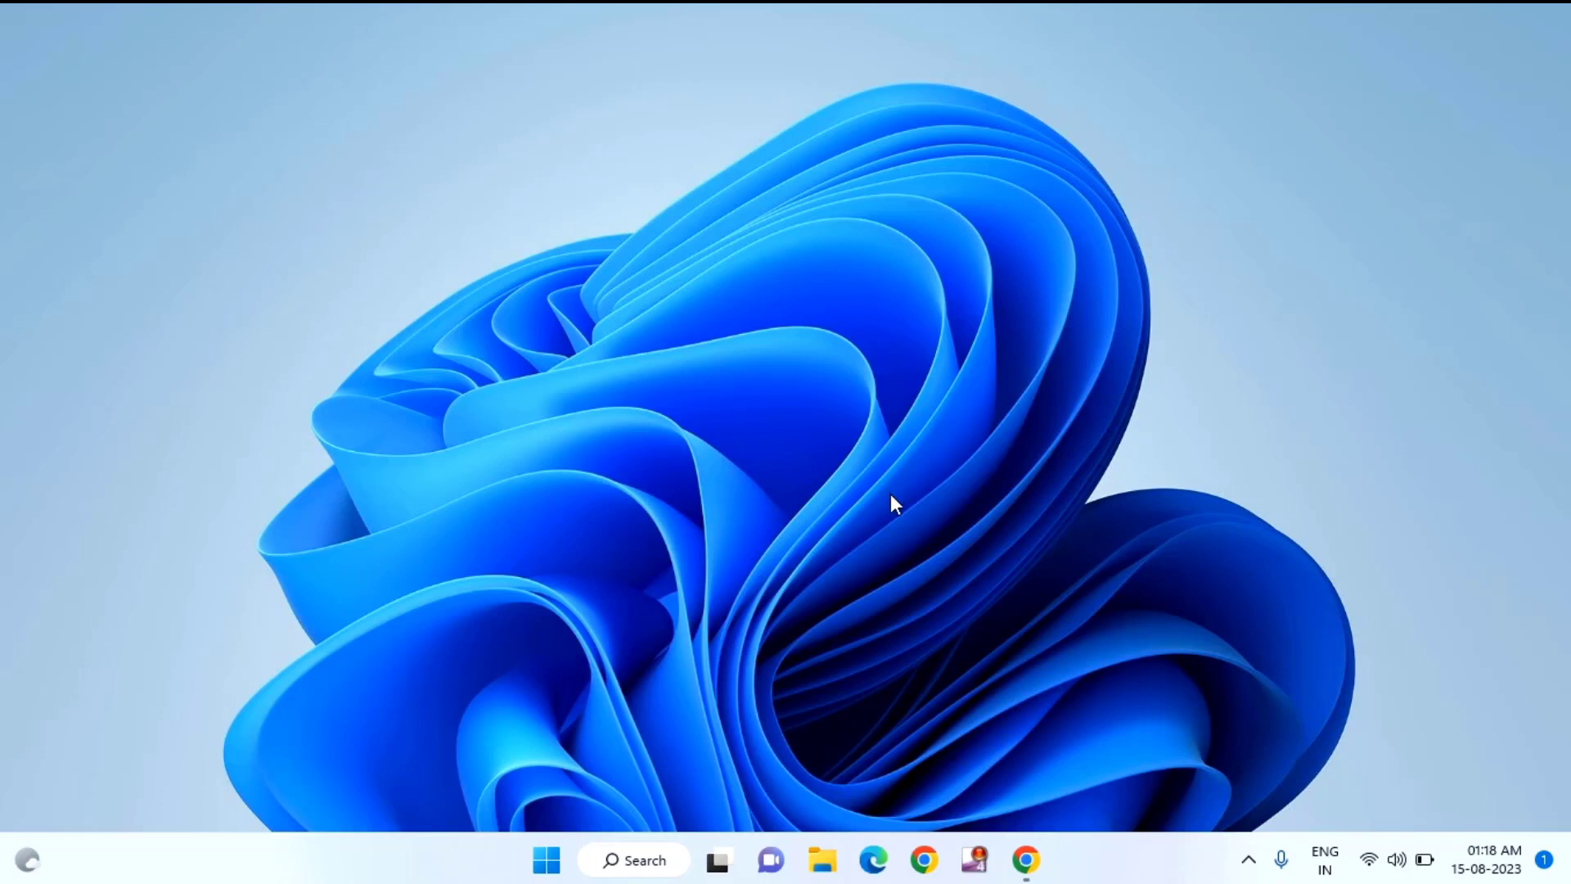
mouse_move(515, 852)
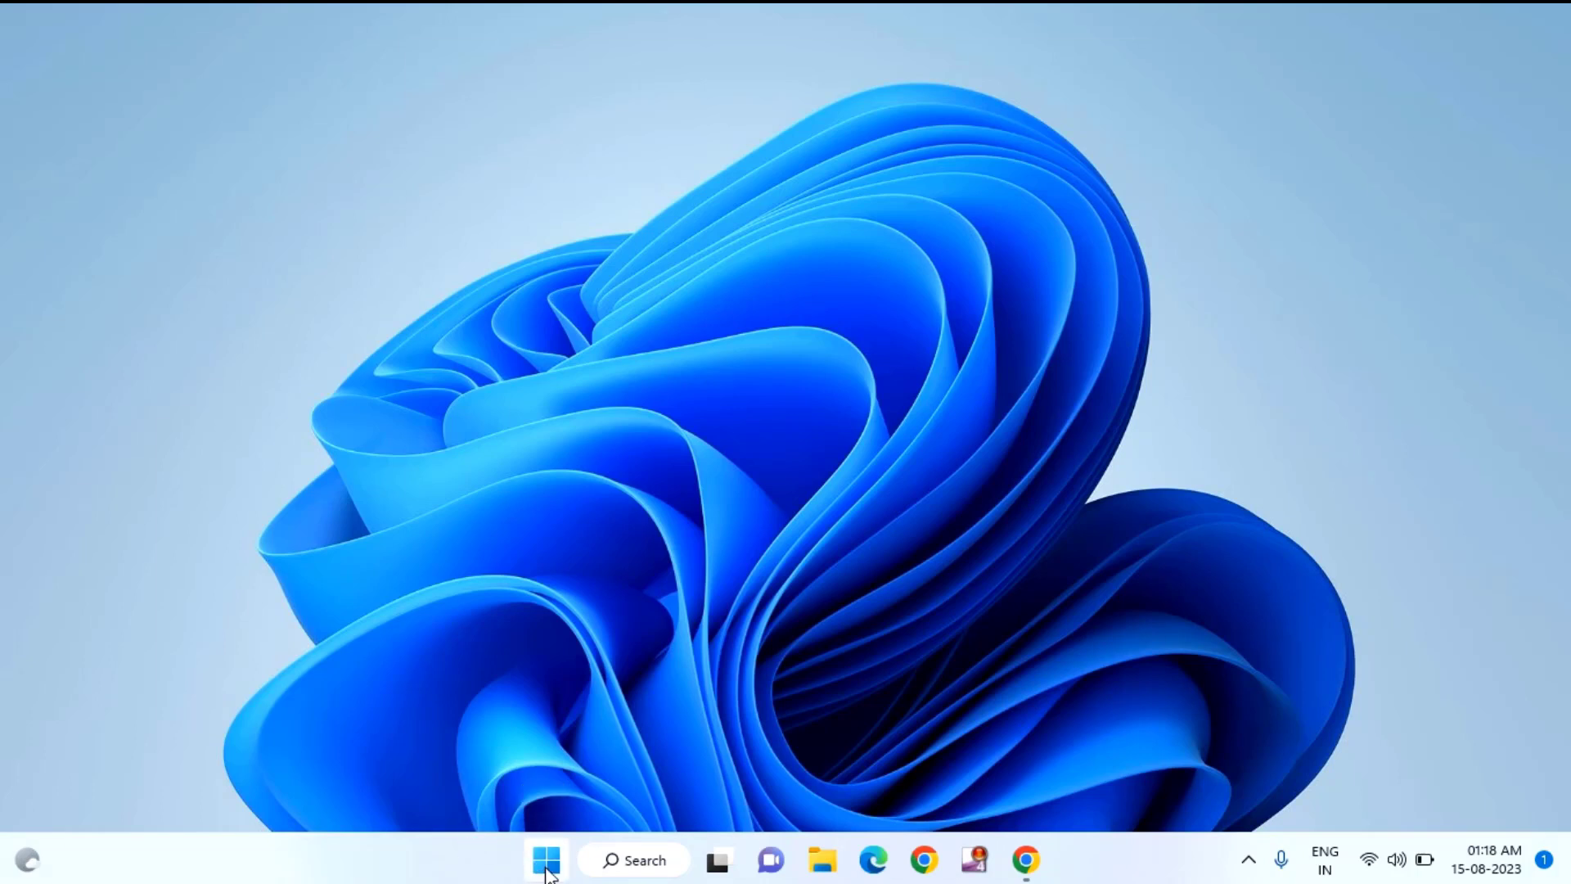
Step: Search 'gpedit' from the Start menu and launch the Local Group Policy Editor
left_click(545, 859)
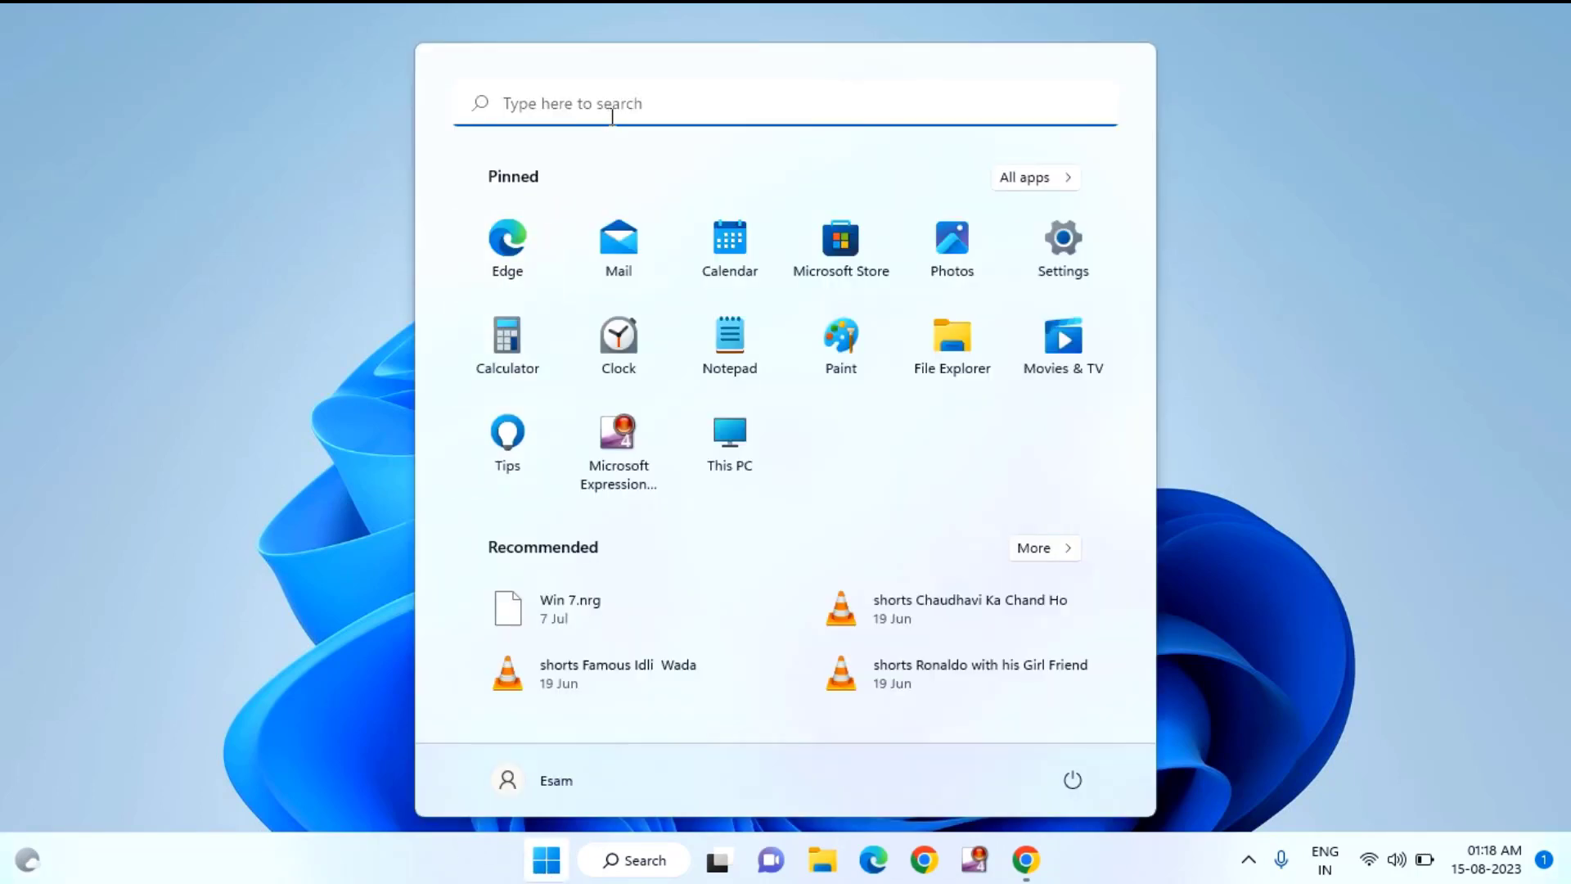
left_click(635, 859)
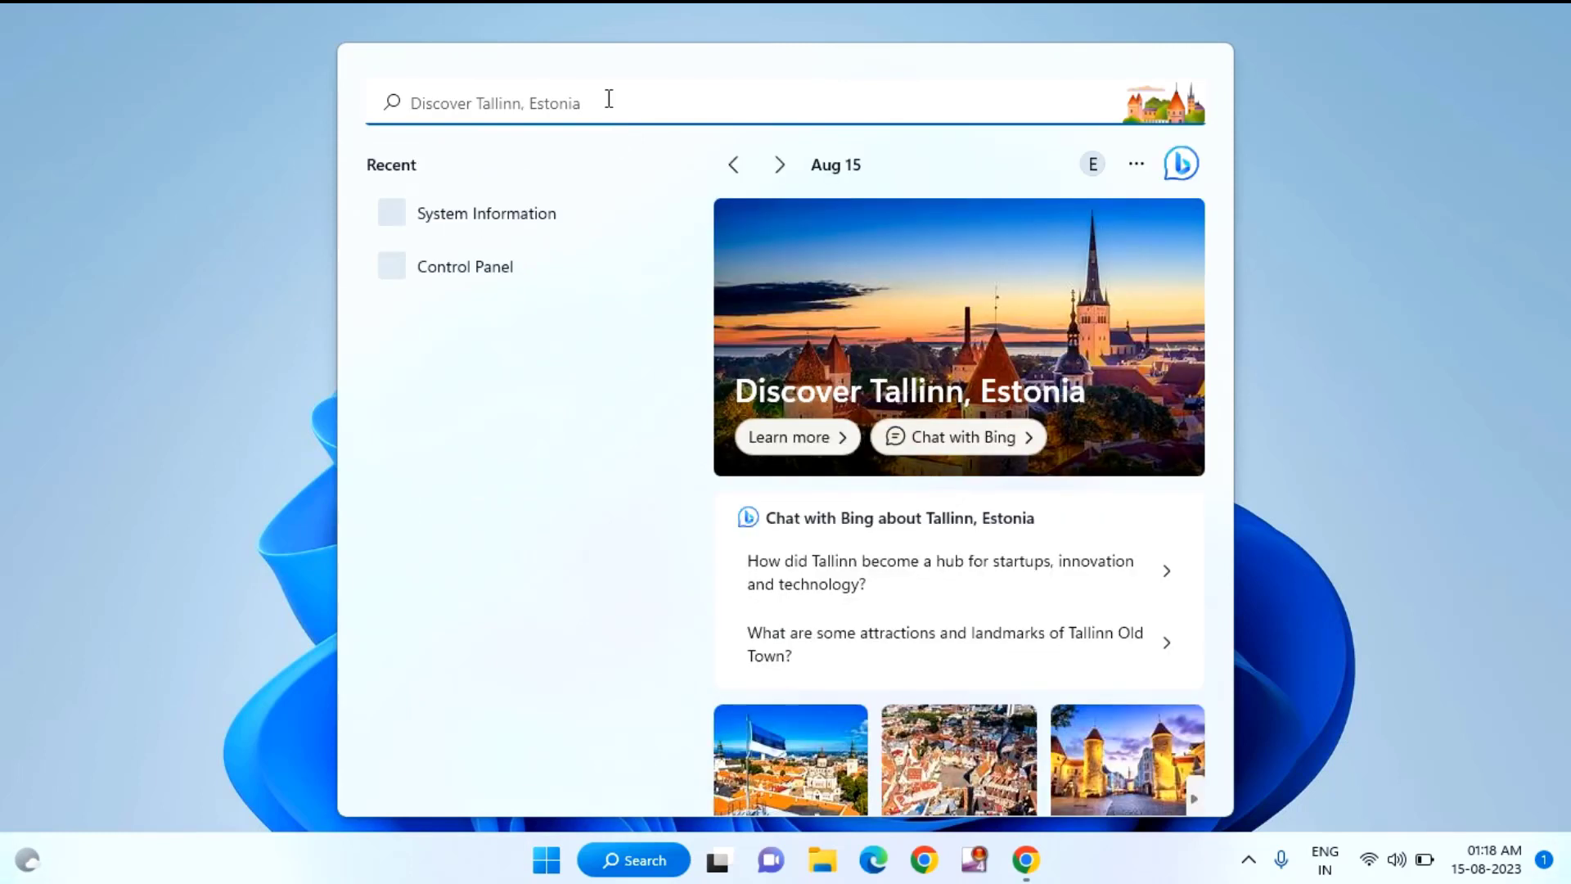
type("gpe")
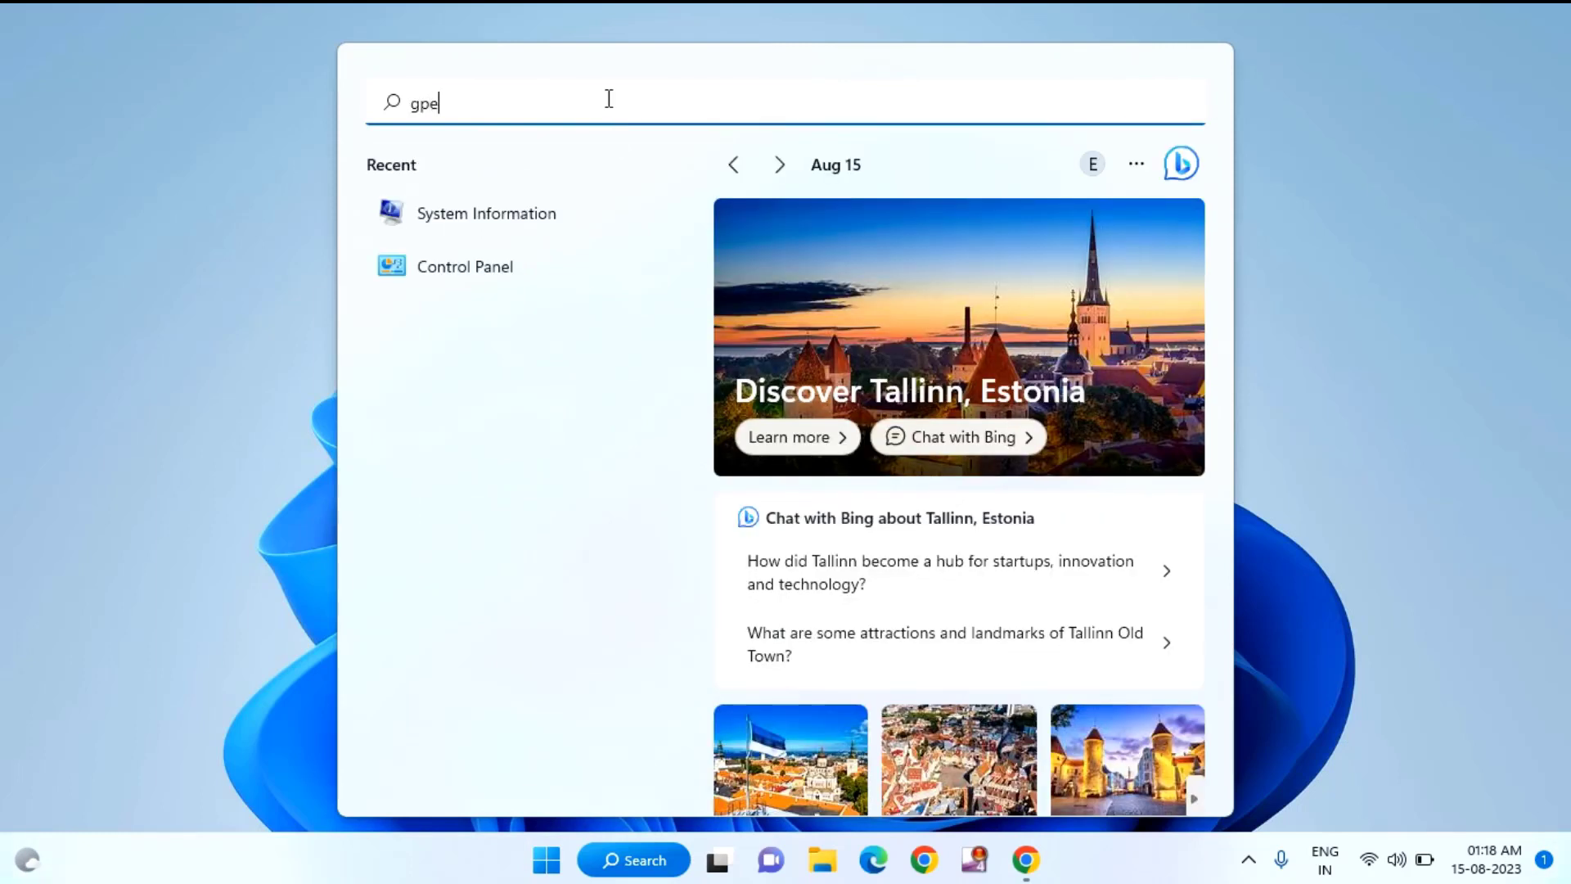
type("dit")
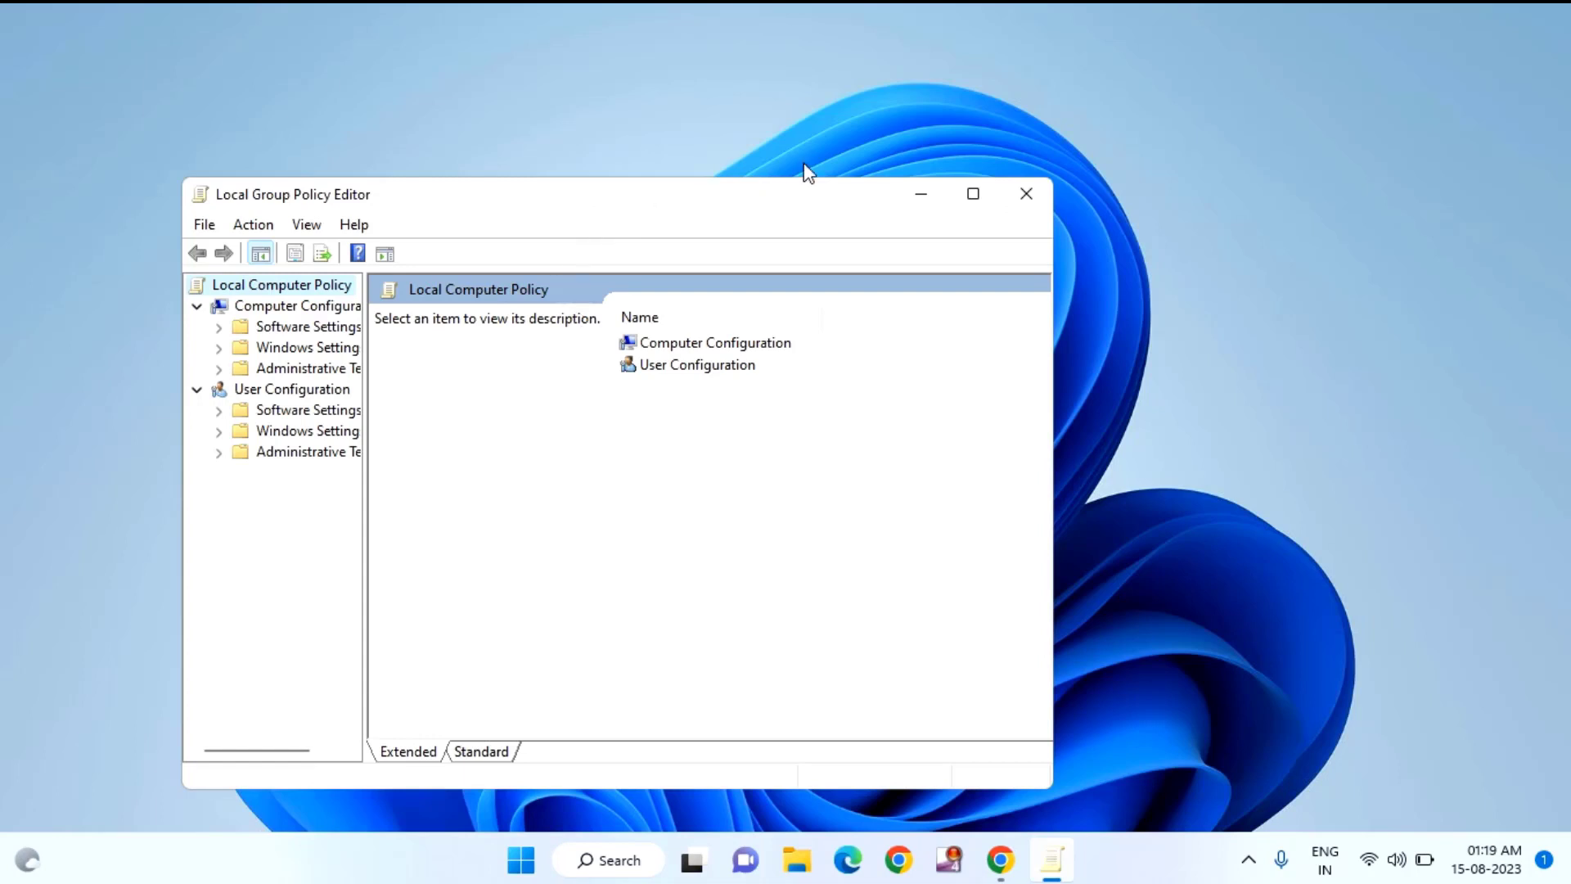
Step: Maximise the editor, widen the tree pane and browse Administrative Templates down to Windows Installer
left_click(971, 193)
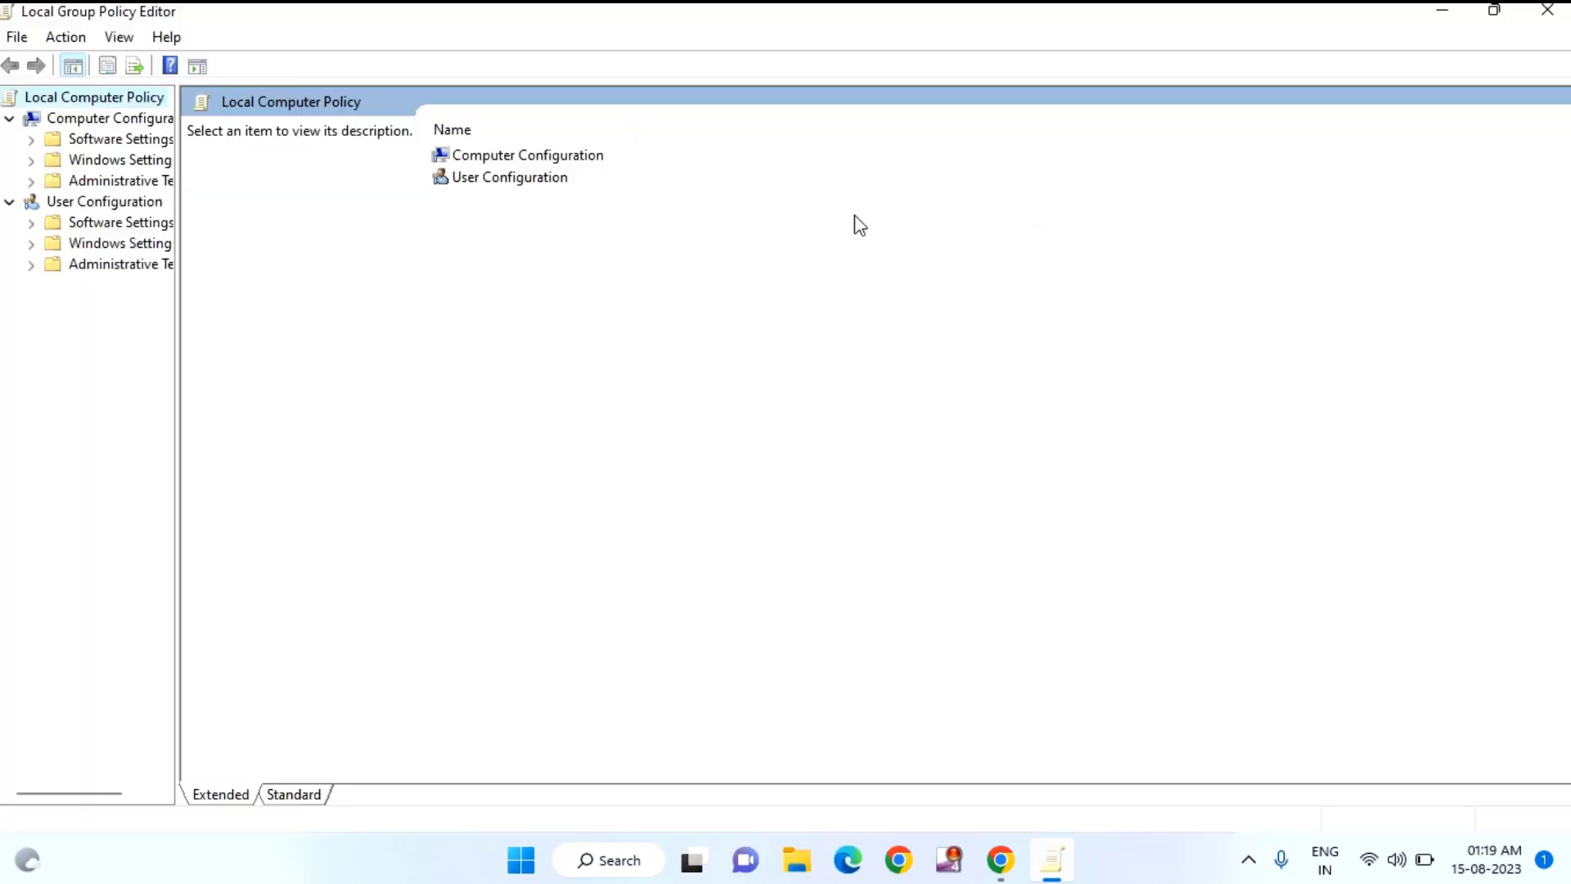
mouse_move(185, 118)
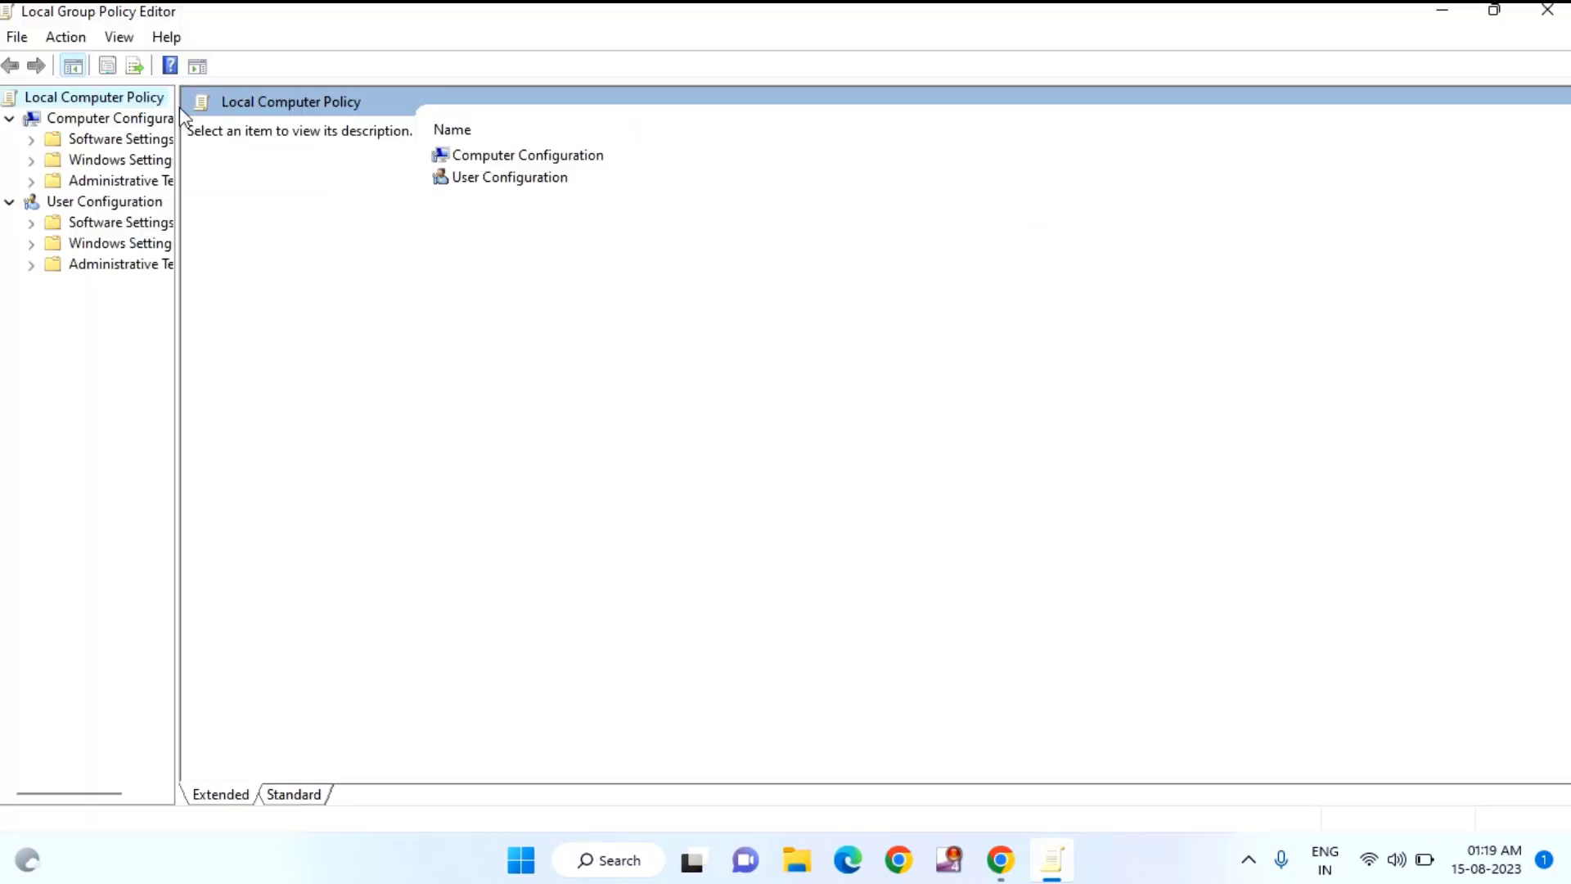
left_click_drag(178, 401, 292, 401)
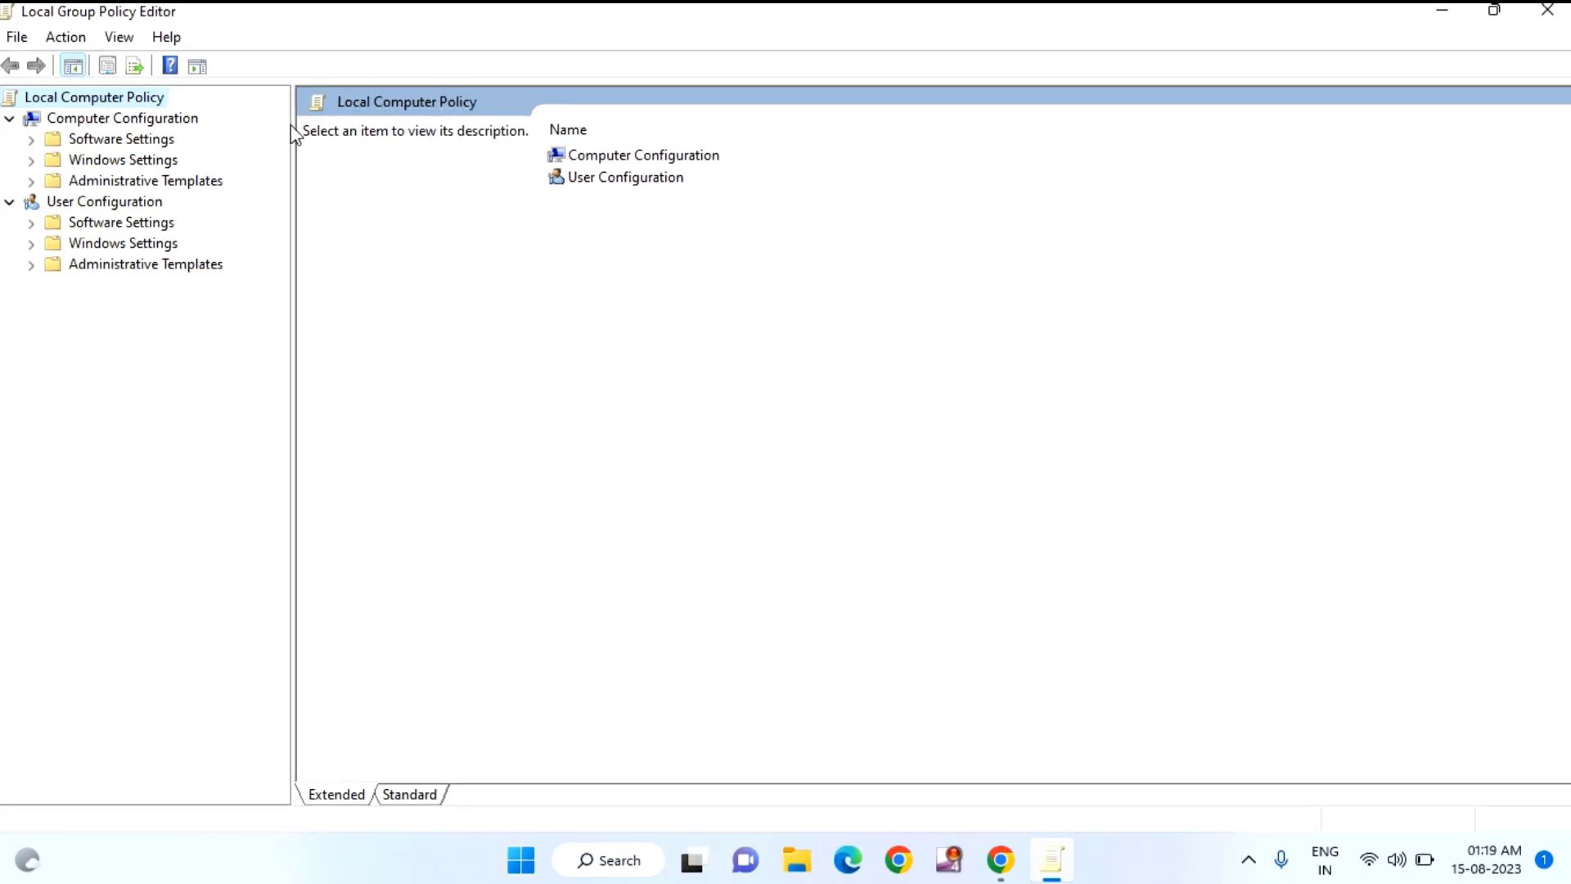
mouse_move(110, 231)
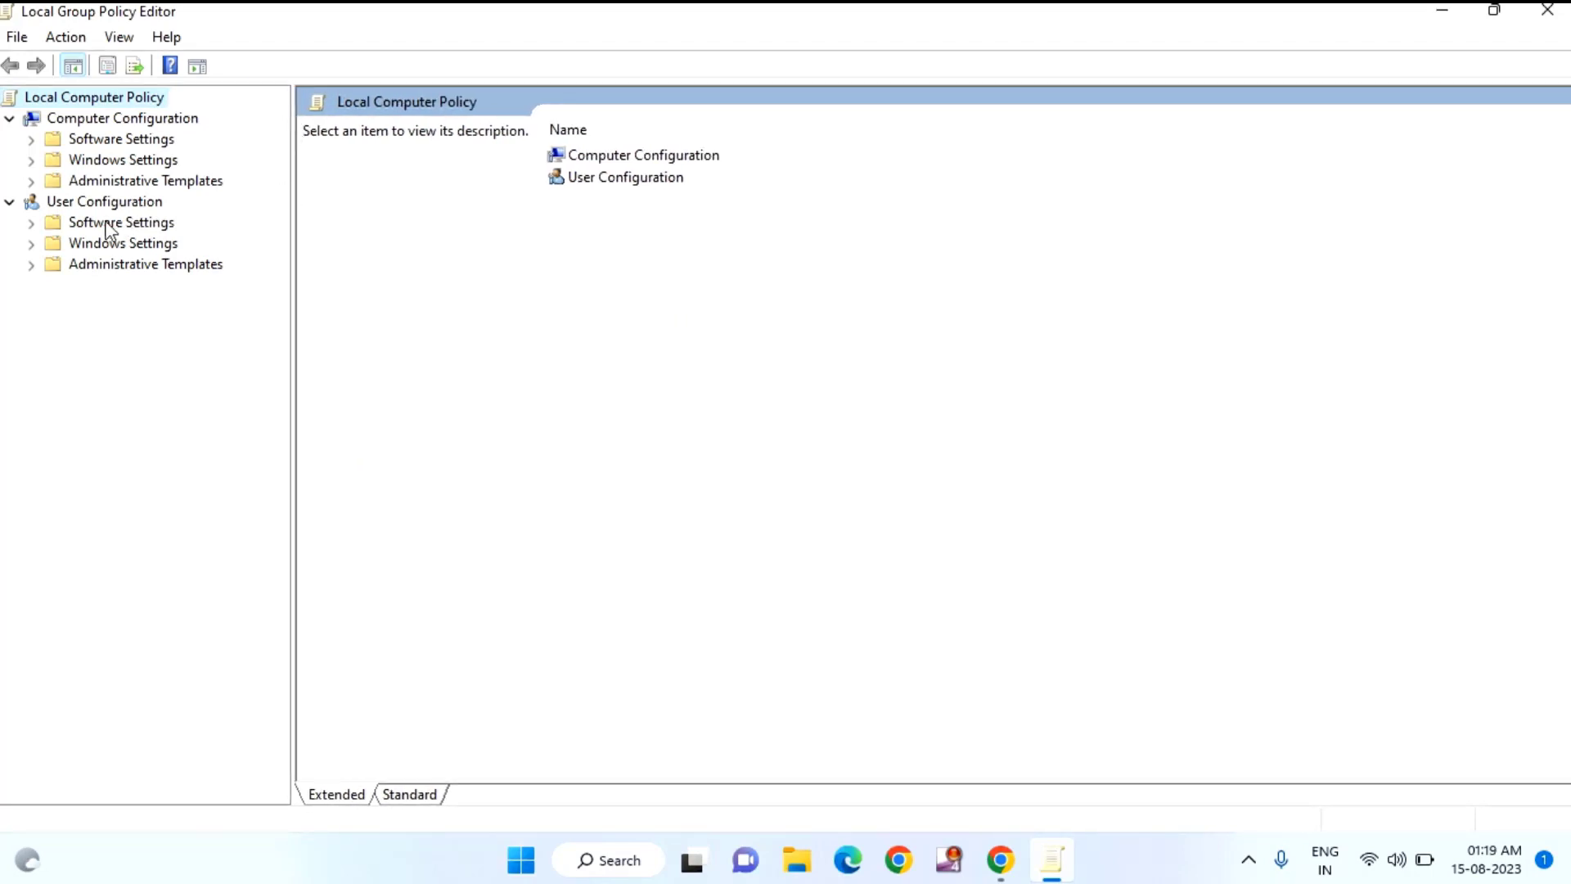
mouse_move(122, 189)
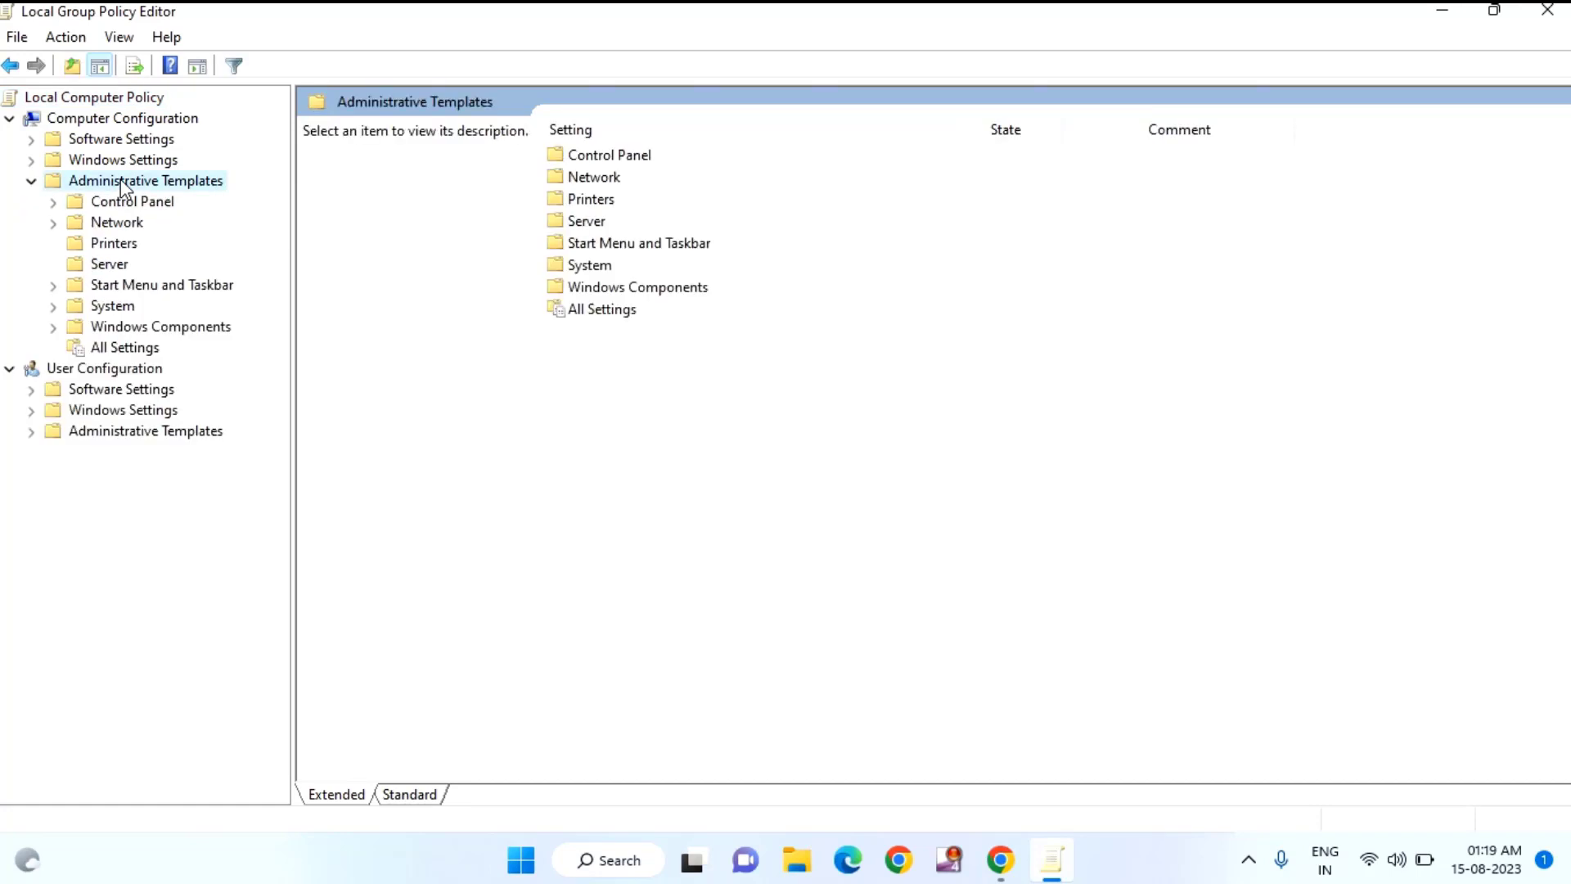
mouse_move(213, 339)
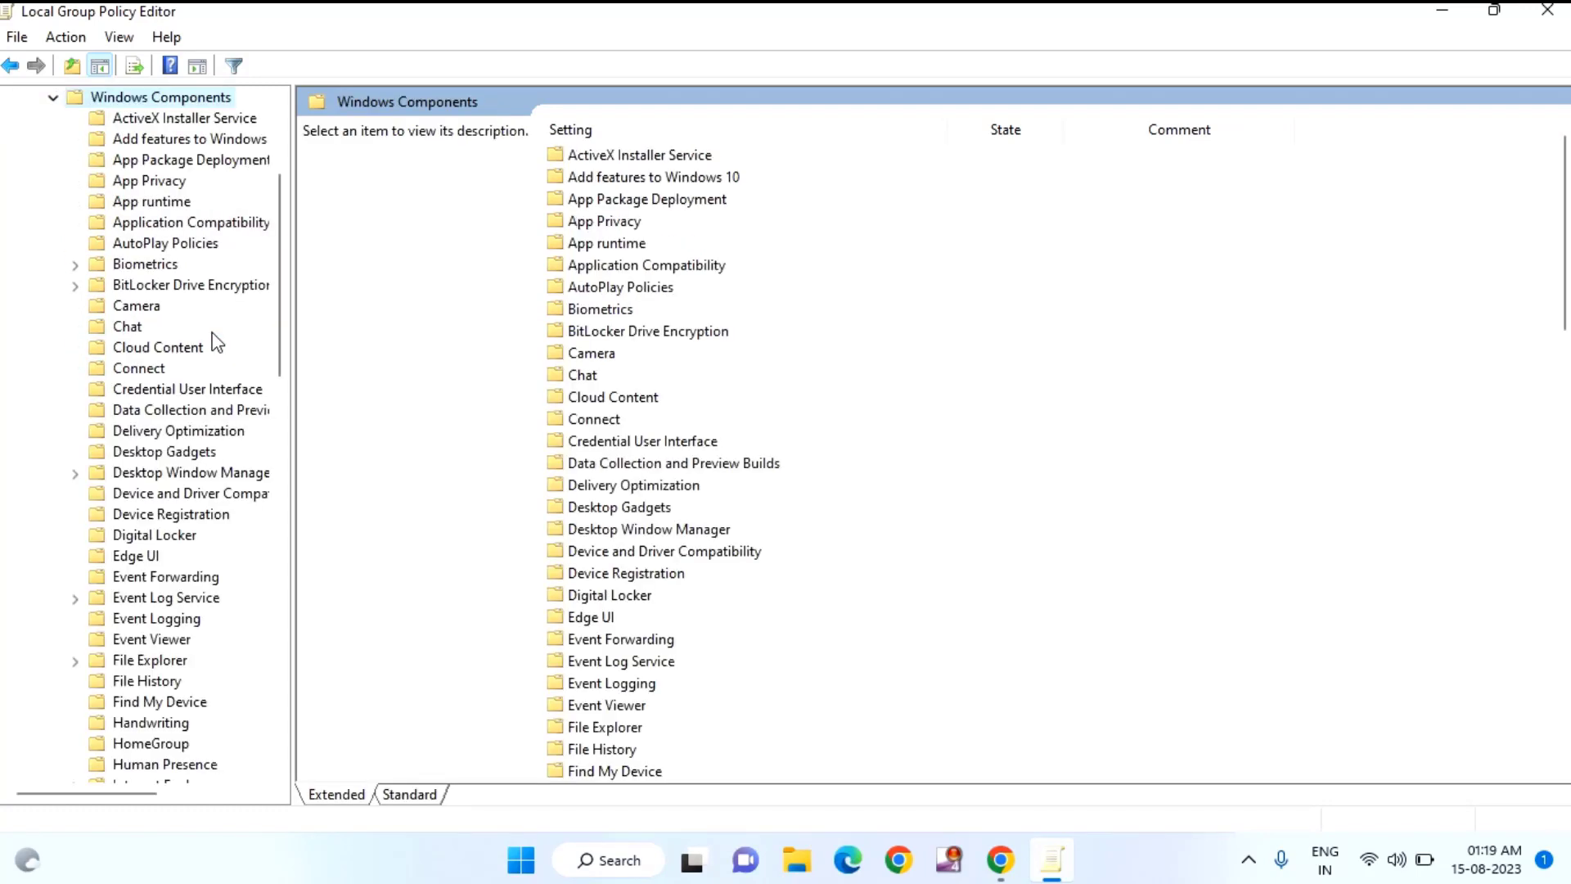
mouse_move(218, 332)
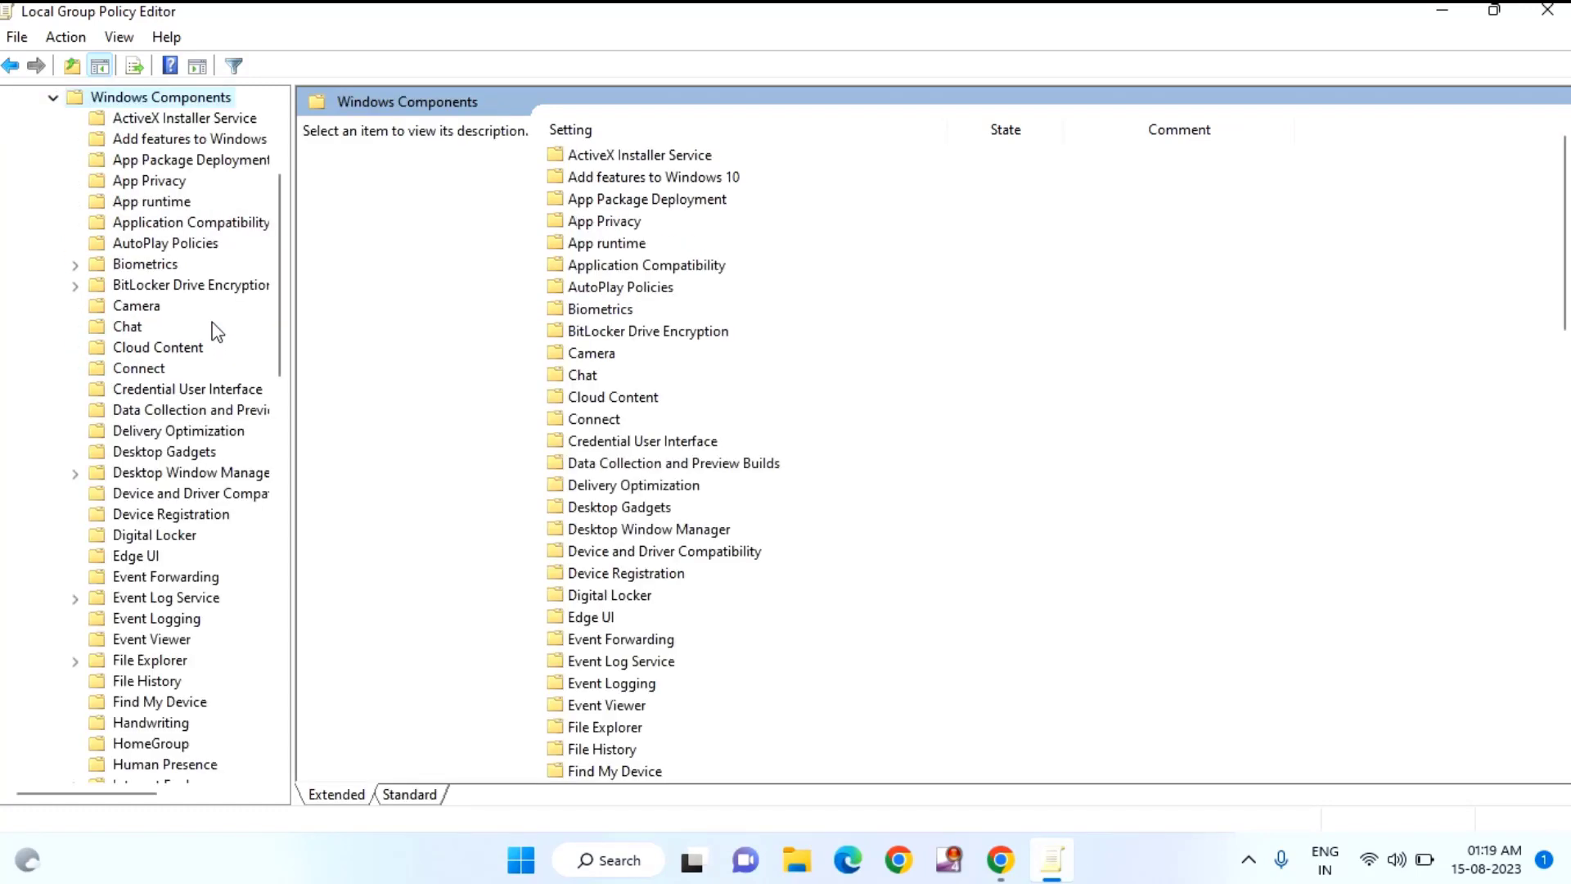
mouse_move(191, 315)
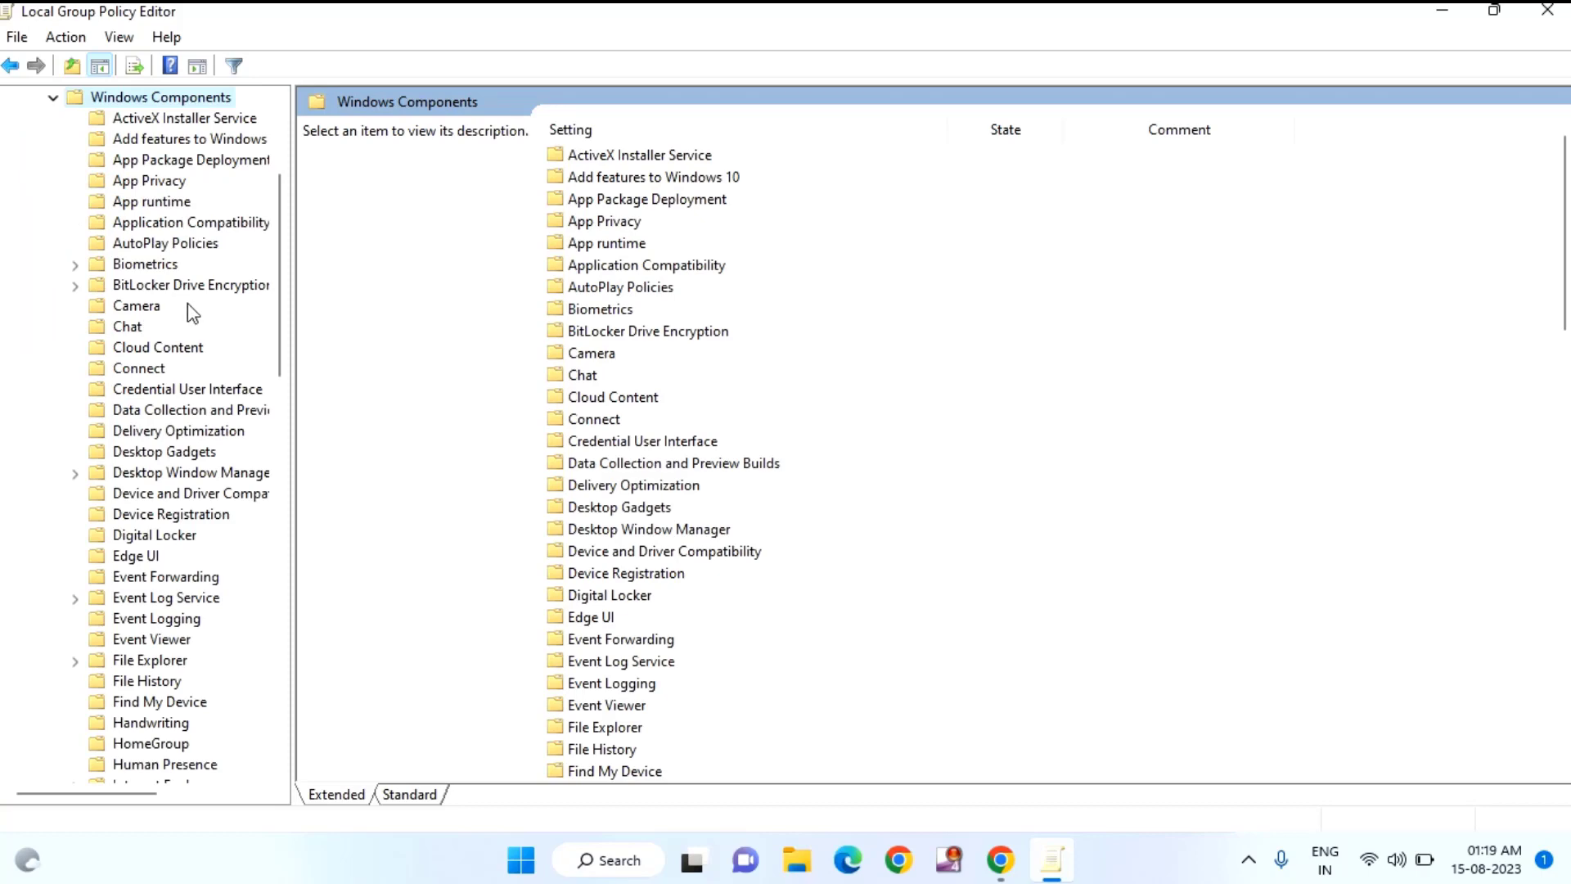
scroll("down", 3)
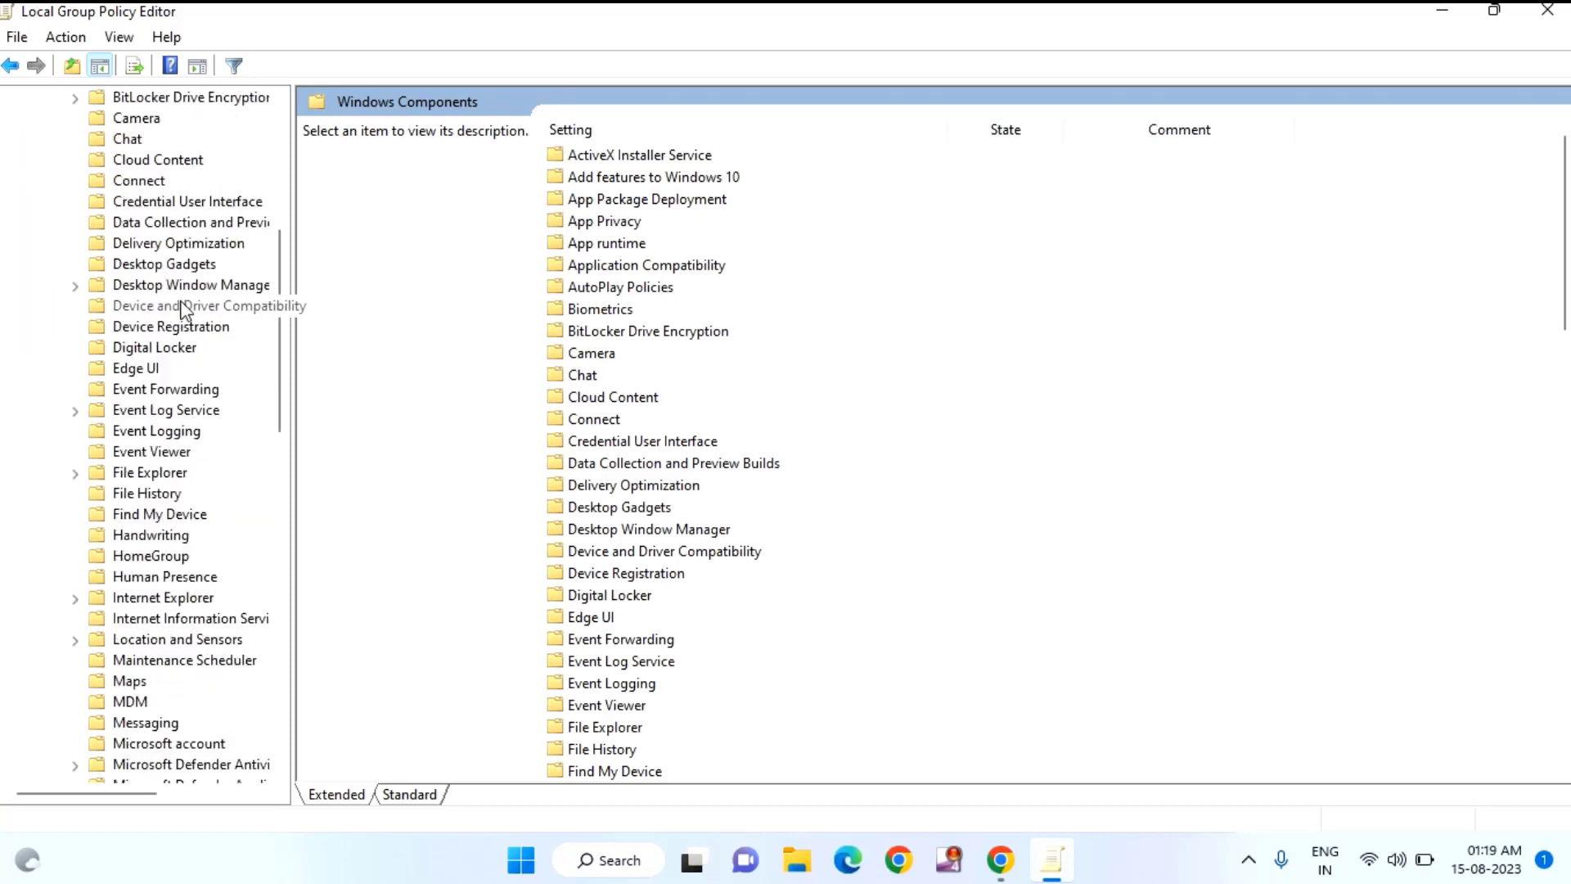
scroll("down", 3)
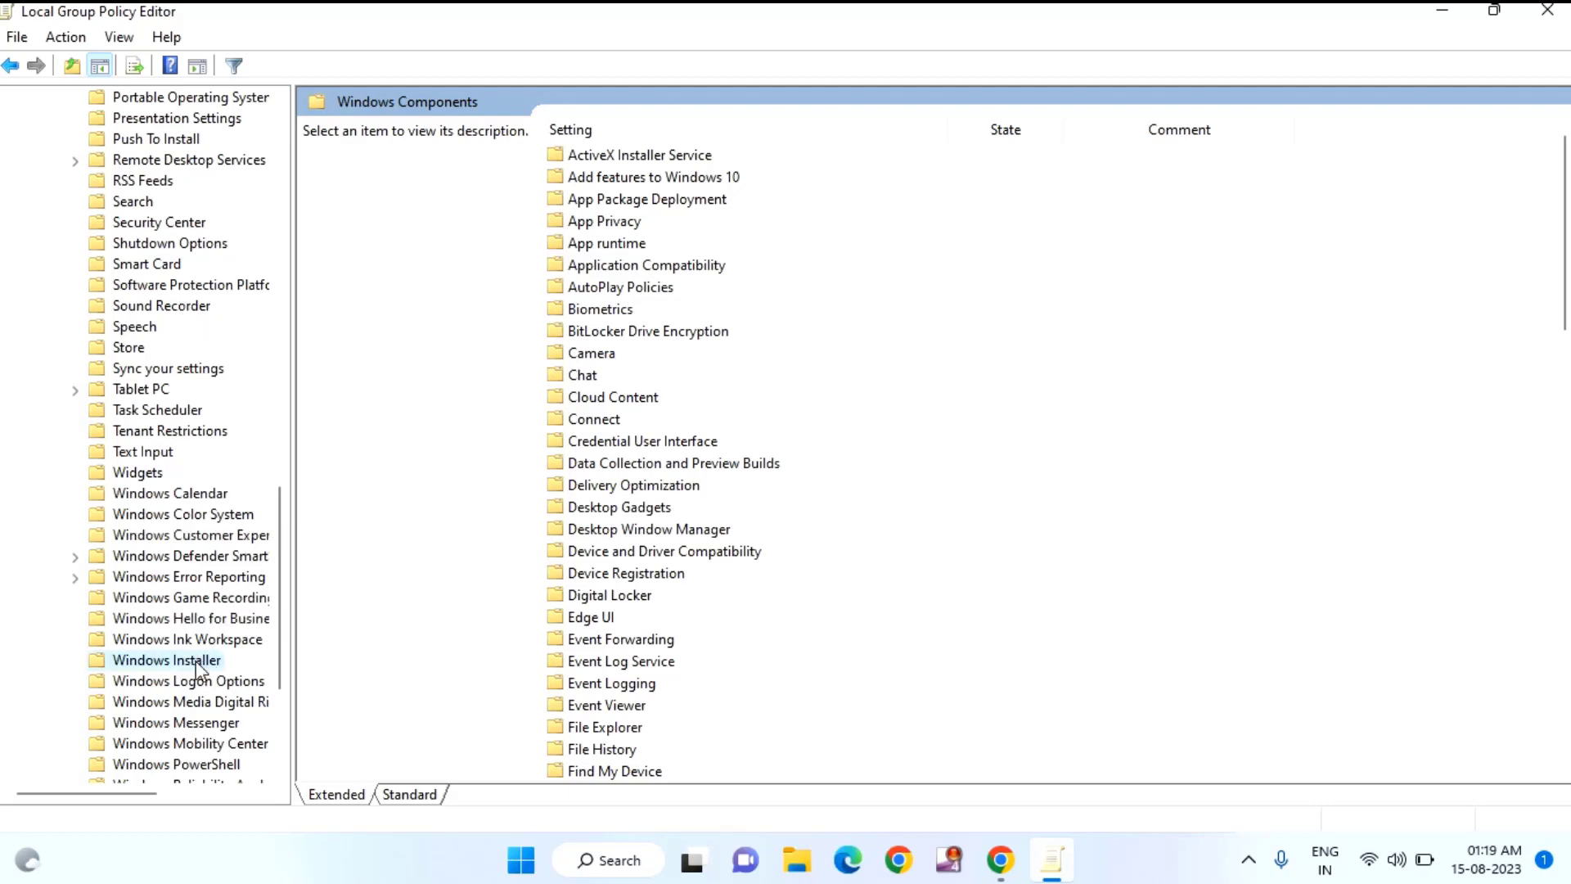
Step: Select the Windows Installer folder and highlight the 'Turn off Windows Installer' policy
left_click(167, 660)
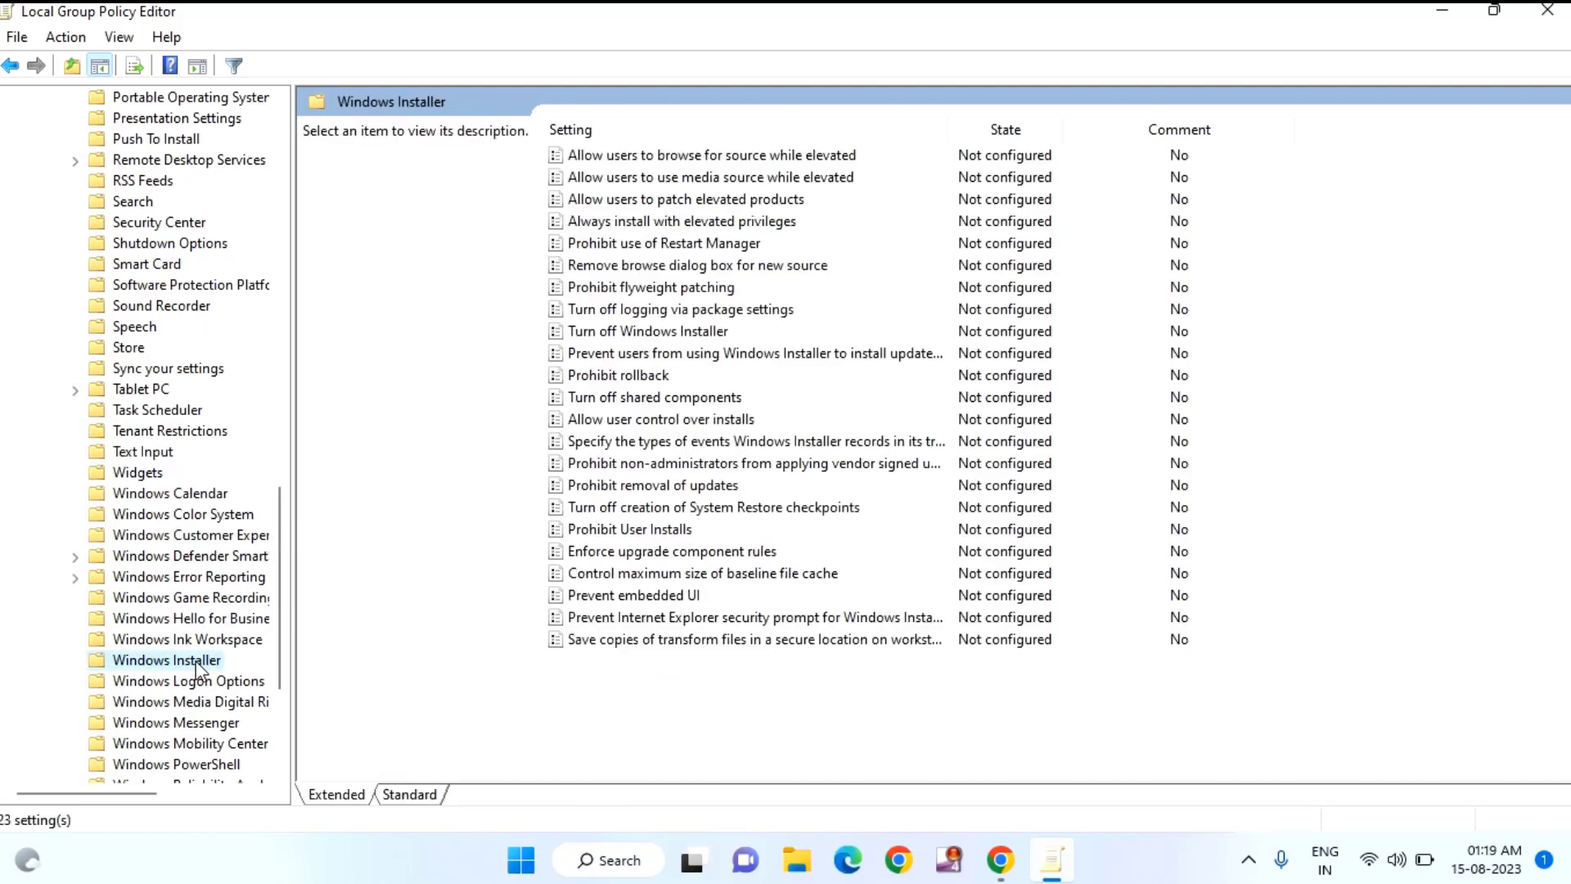
mouse_move(727, 288)
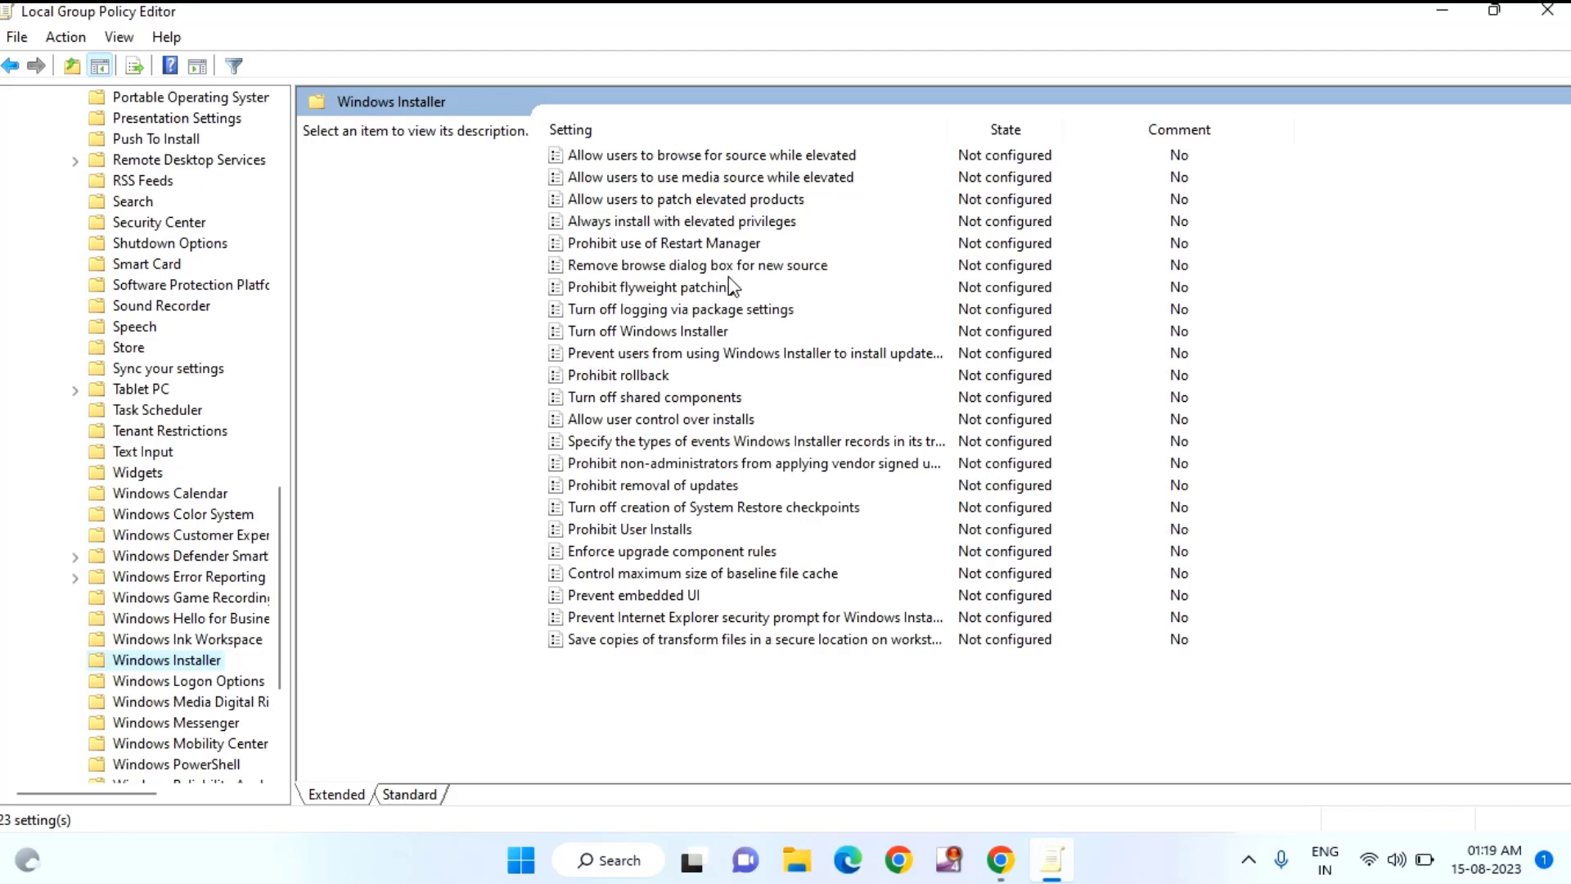
mouse_move(712, 321)
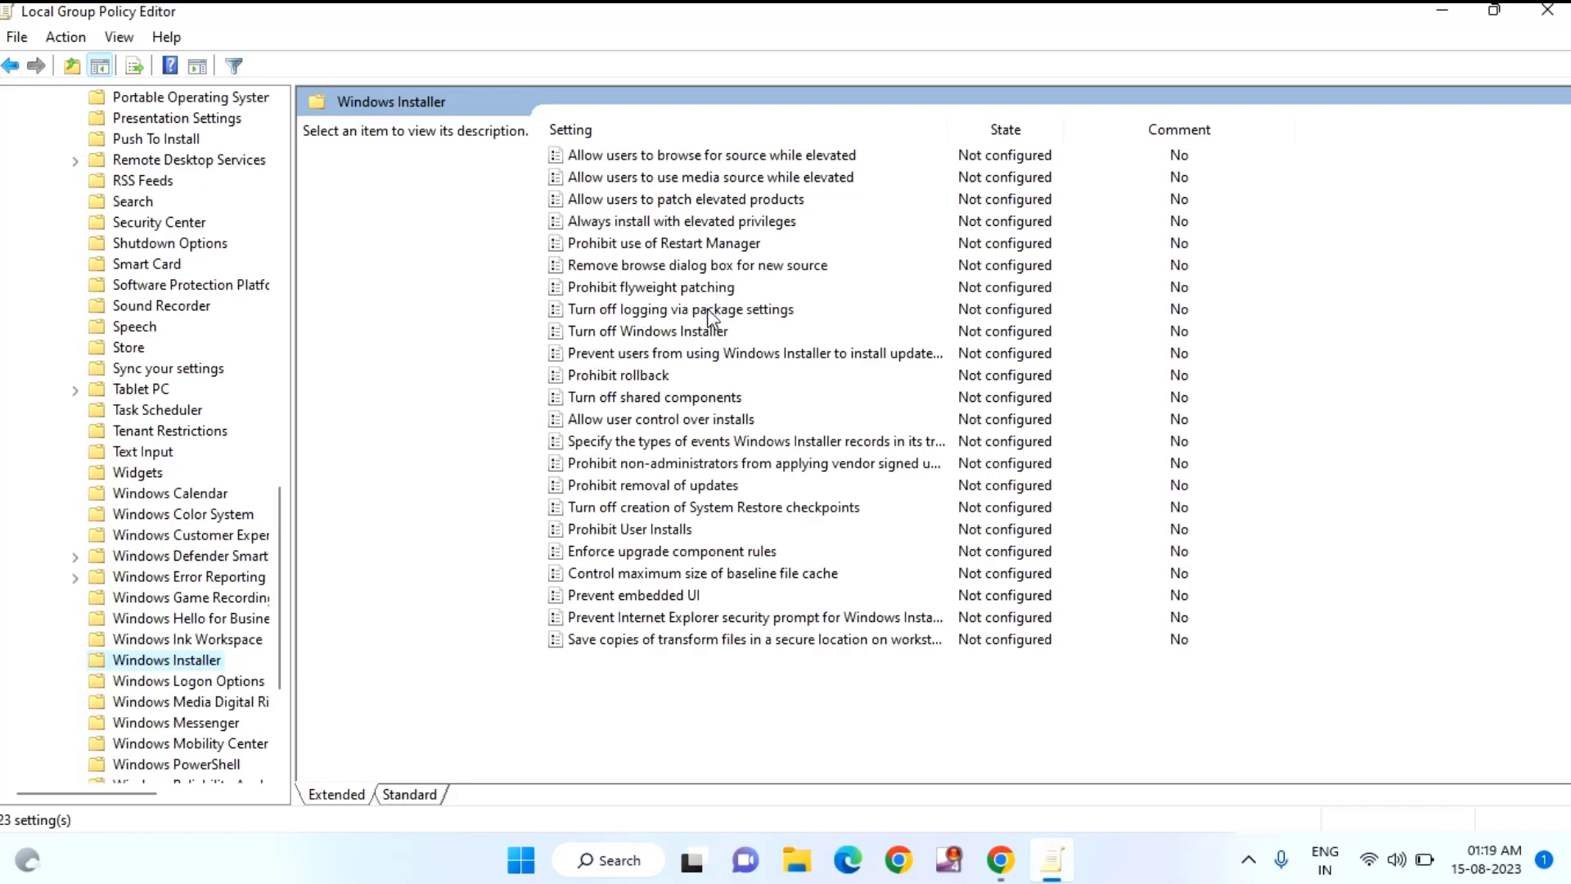
left_click(648, 330)
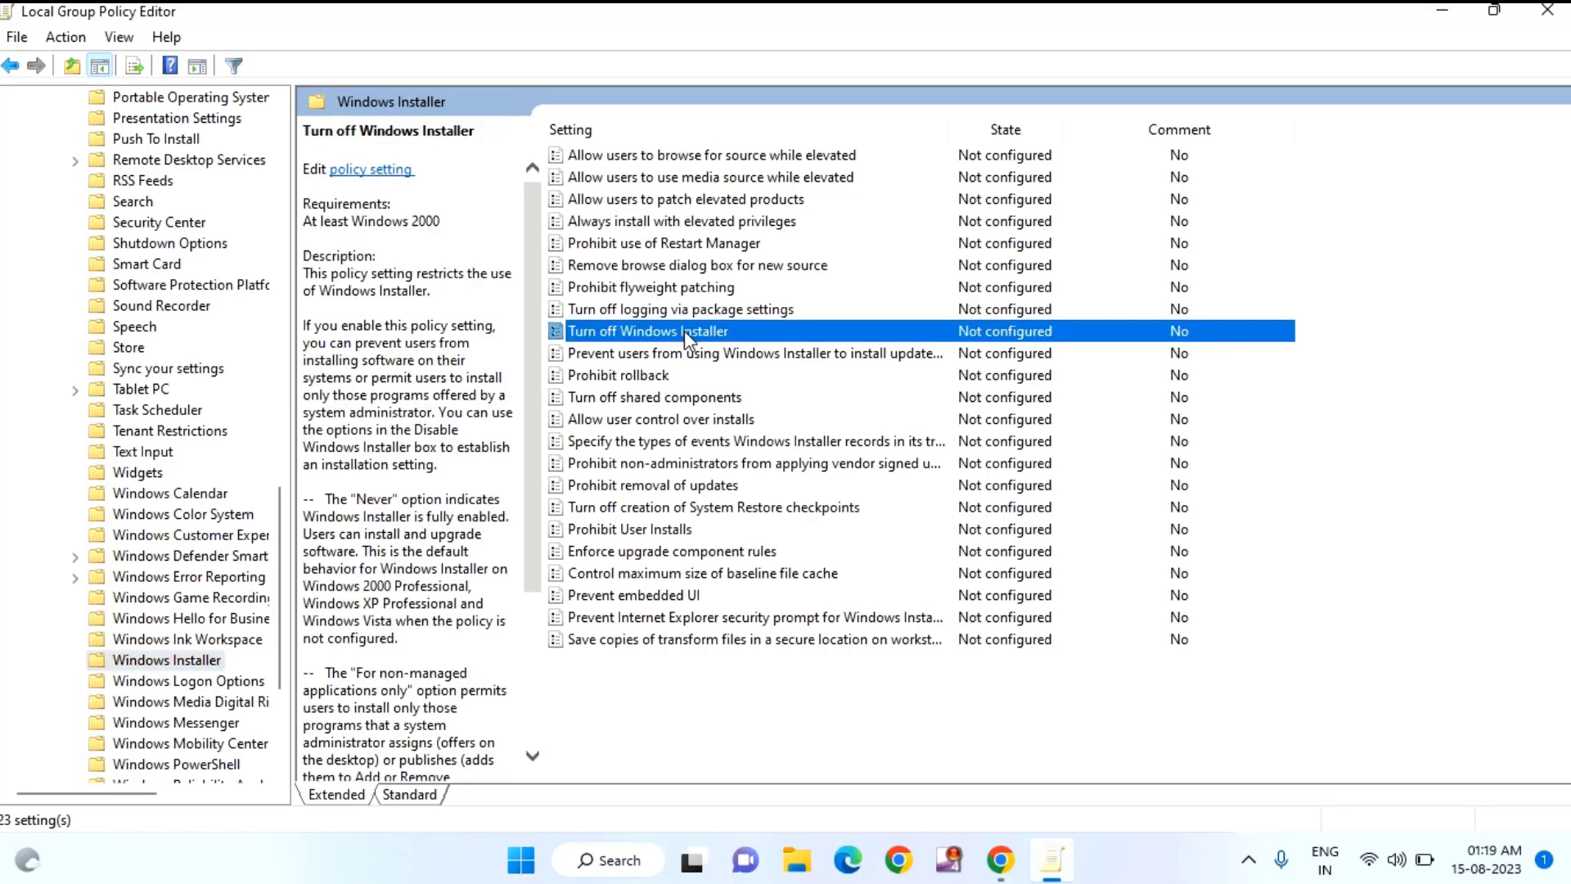
Step: Set 'Turn off Windows Installer' to Not Configured, confirm with OK, and close the editor
double_click(648, 331)
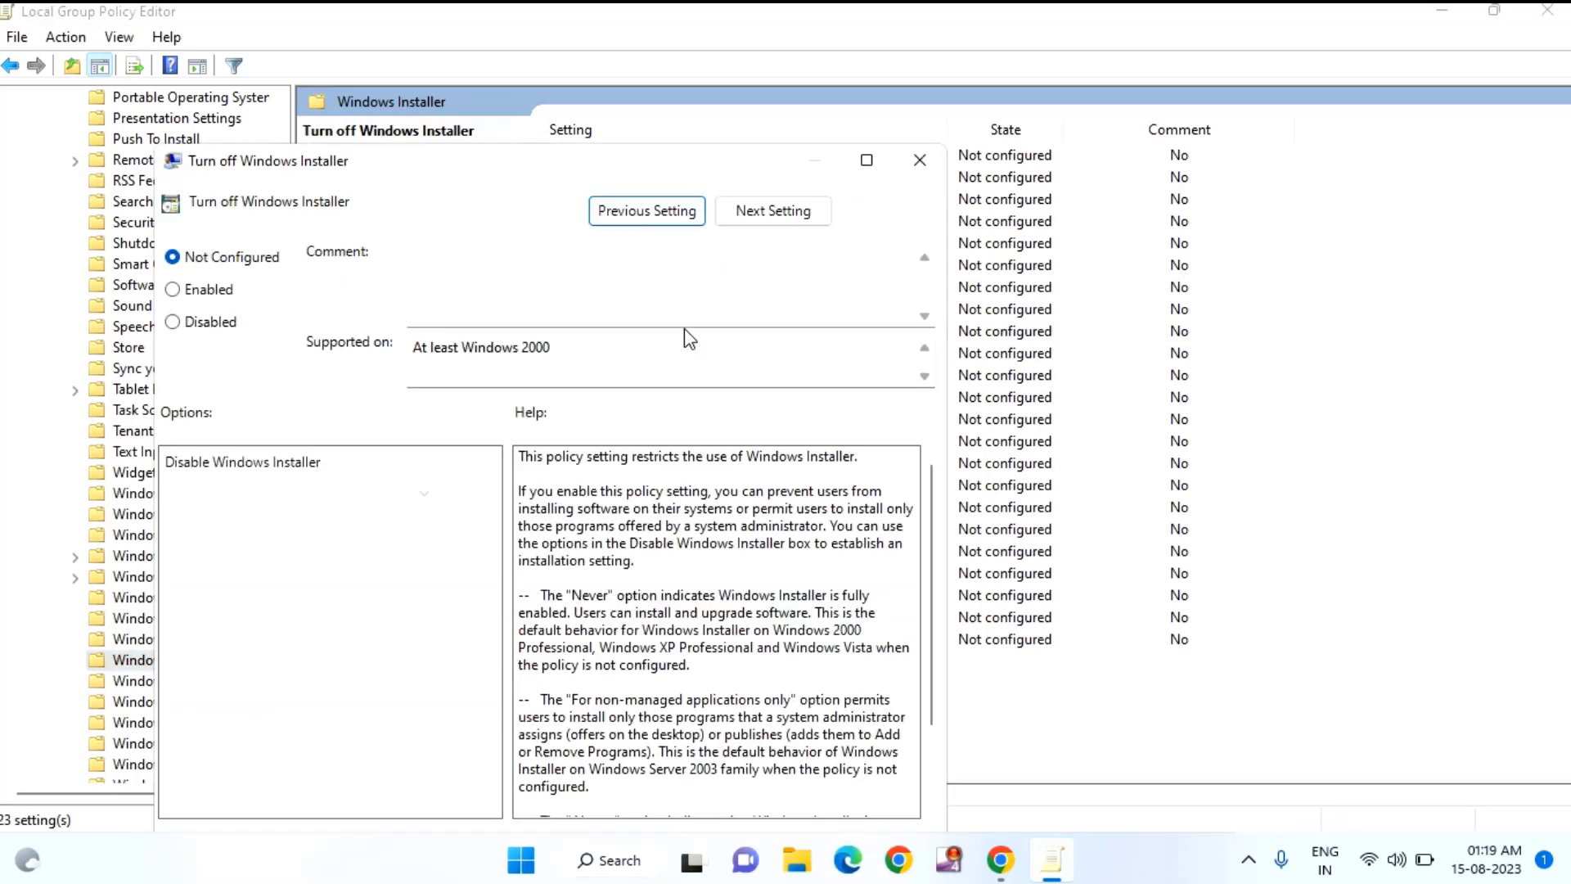
mouse_move(293, 336)
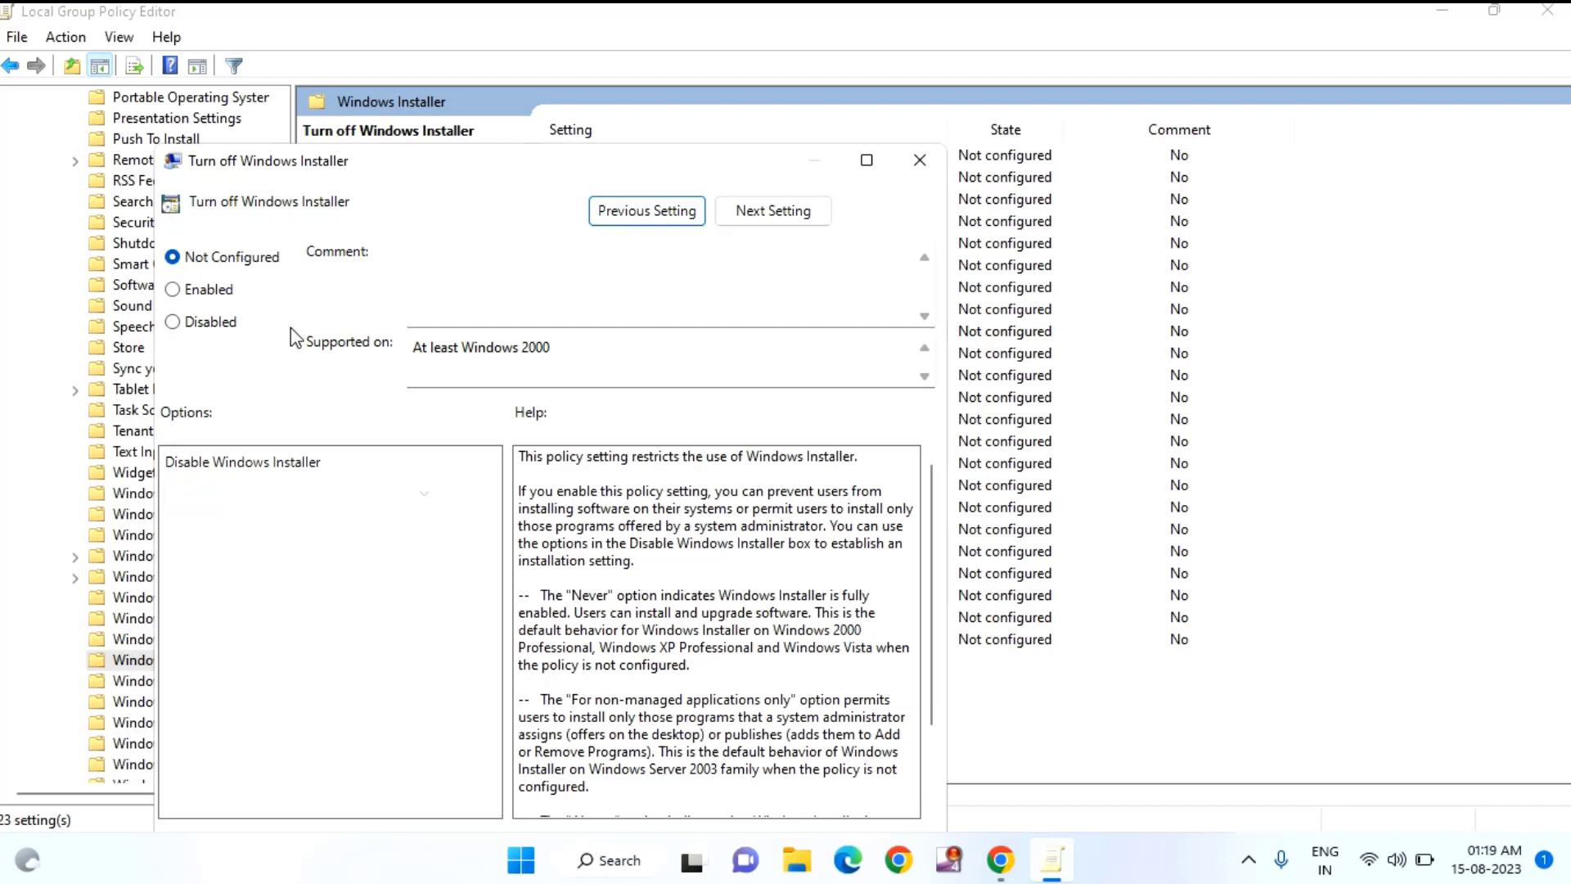
mouse_move(185, 345)
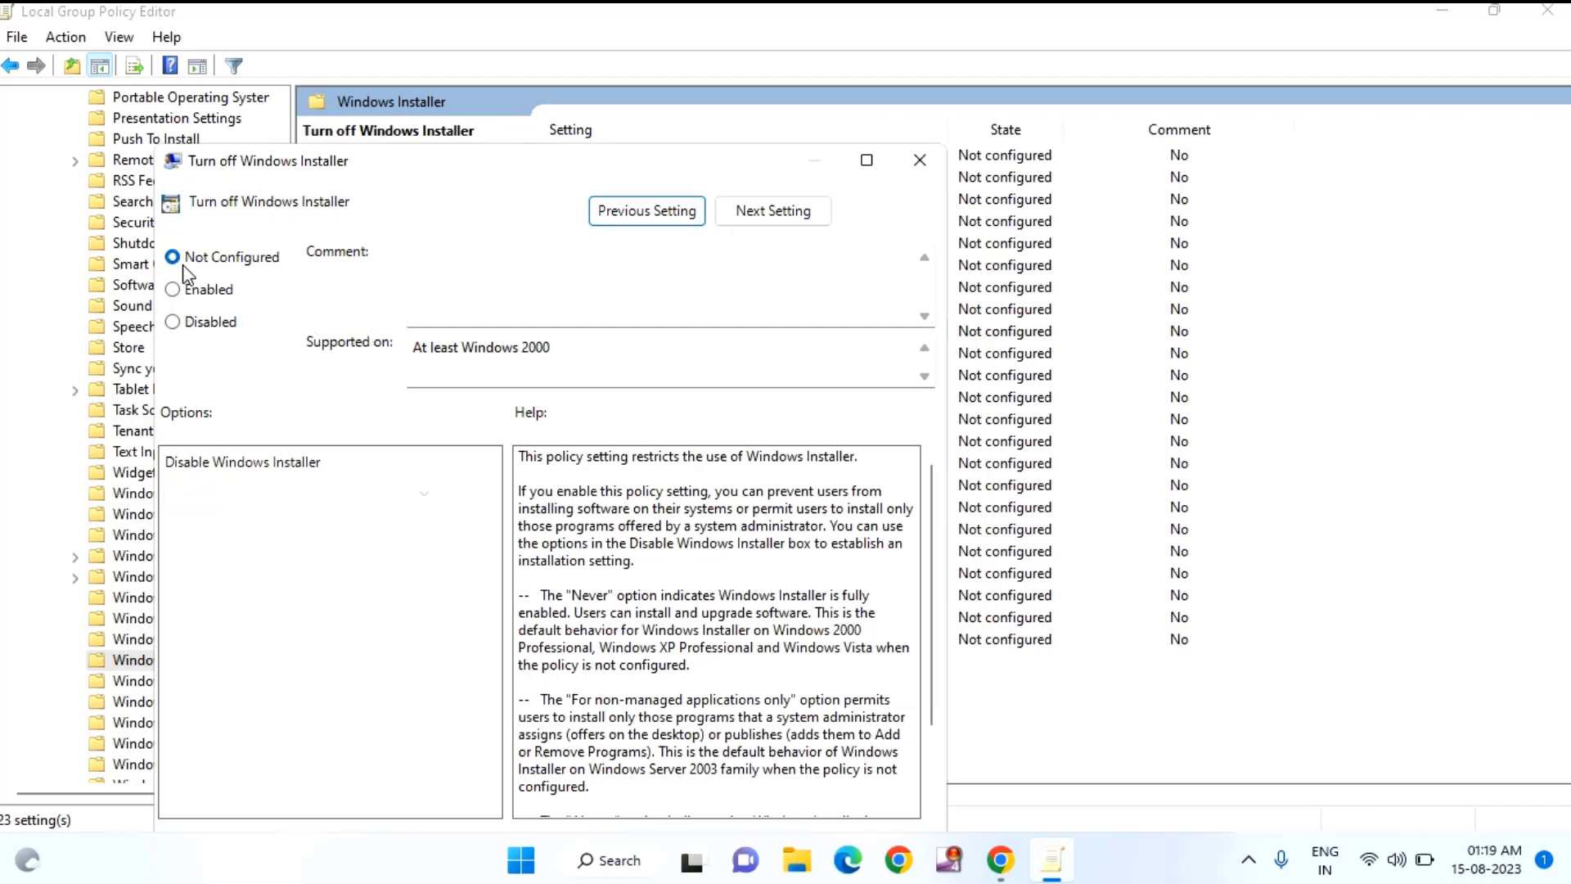
mouse_move(245, 271)
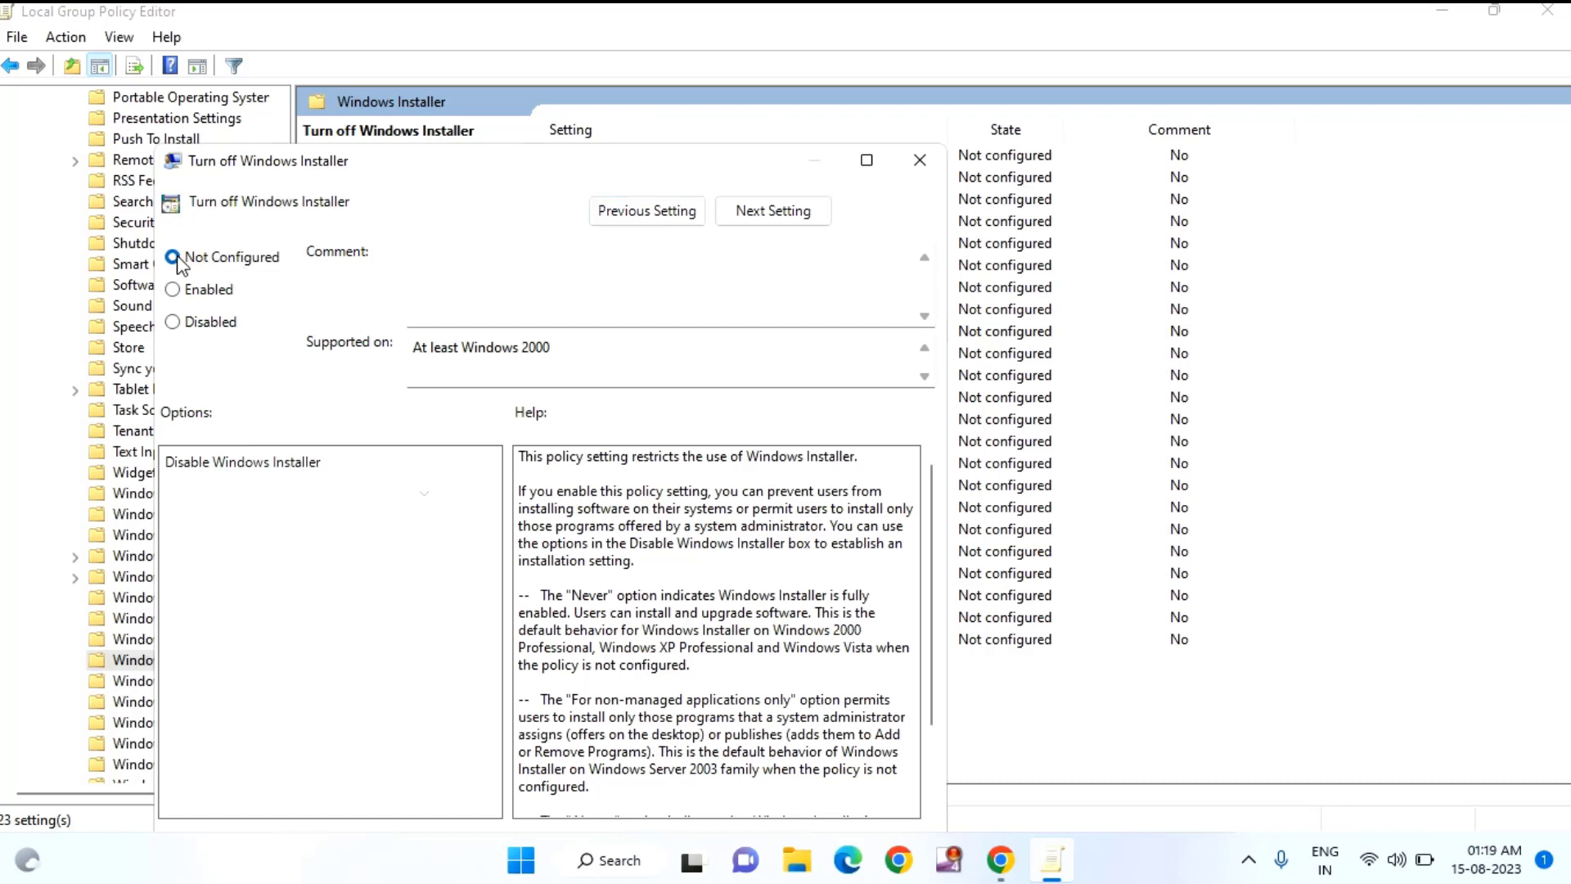
left_click(171, 257)
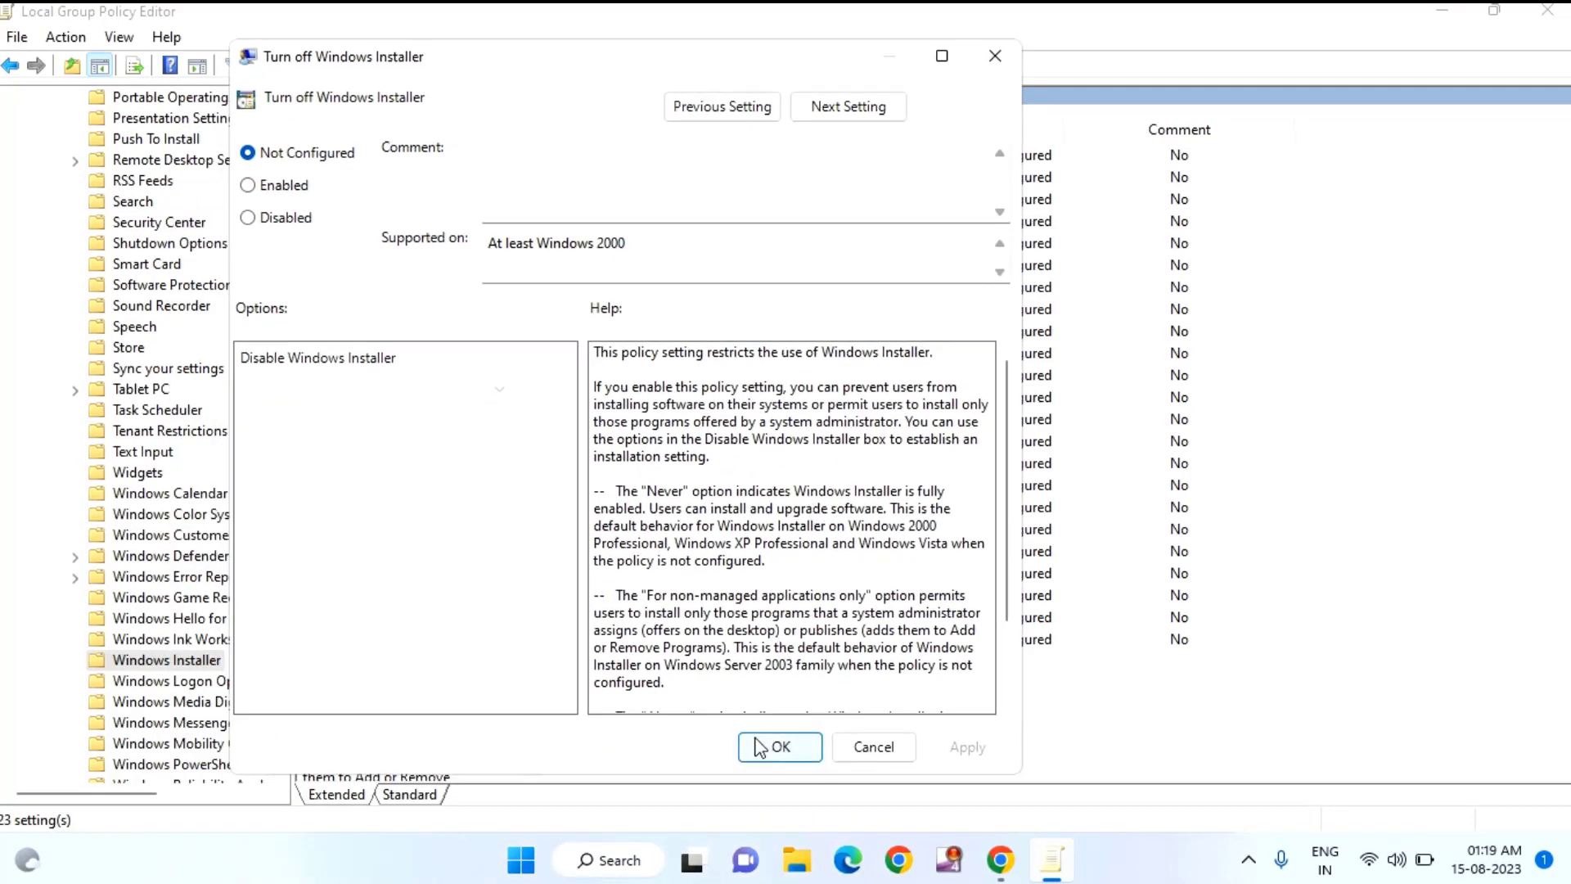
left_click(779, 746)
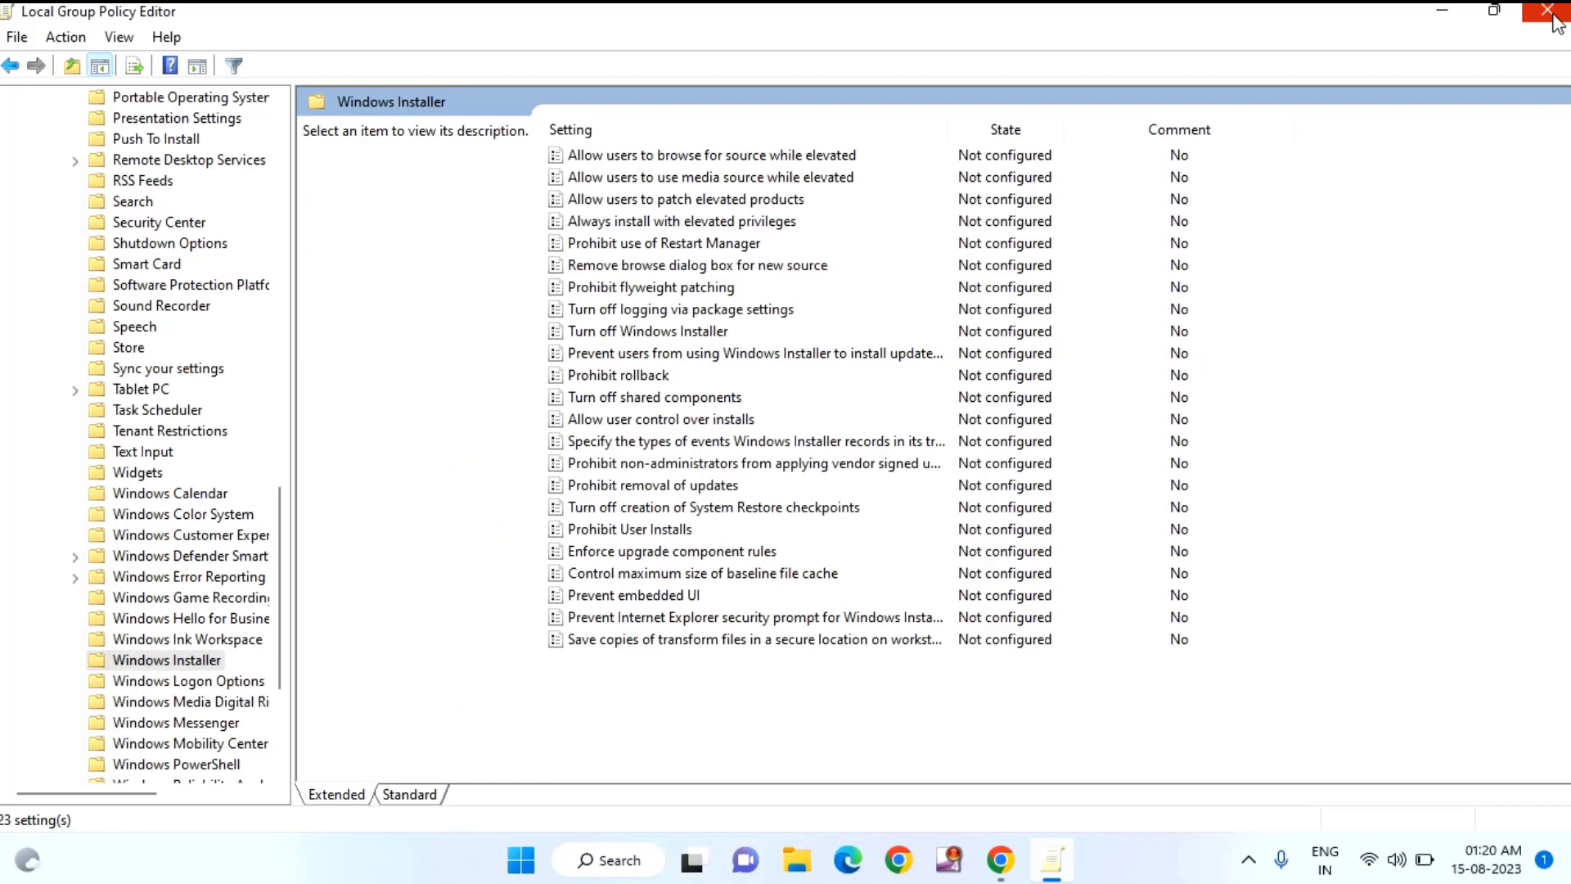
left_click(1551, 11)
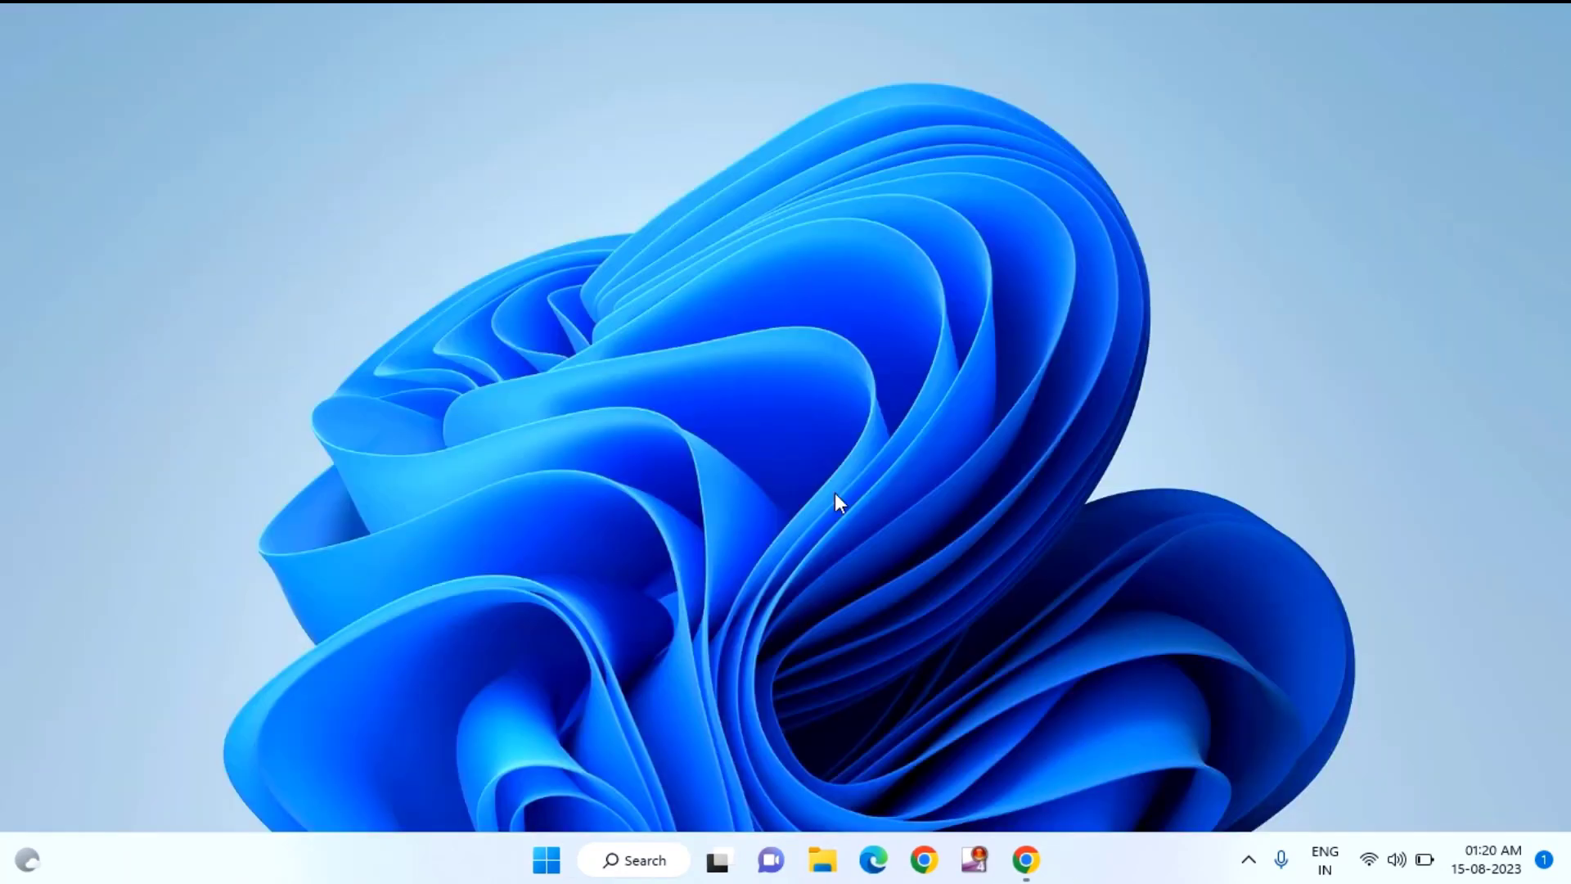